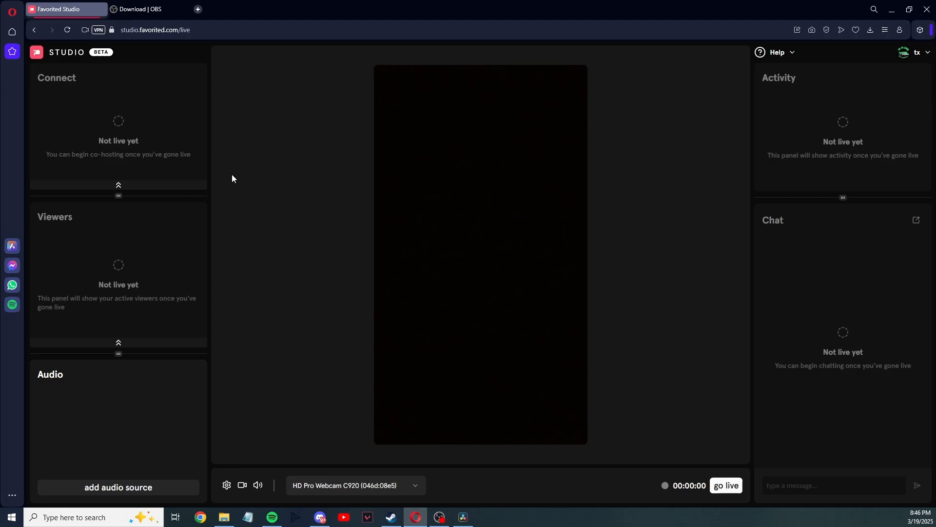
Open the stream settings in Favorited Studio.
{"action": "left_click", "coordinate": [214, 32]}
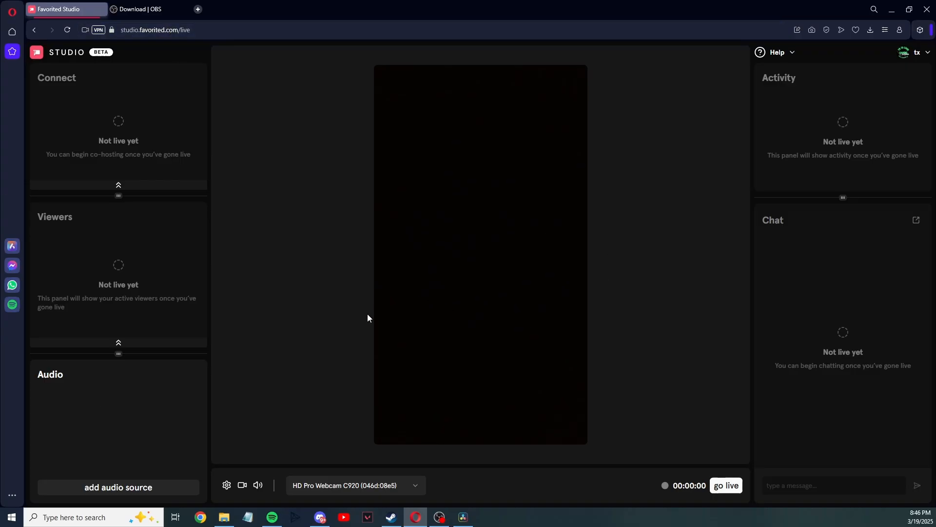
{"action": "mouse_move", "coordinate": [192, 97]}
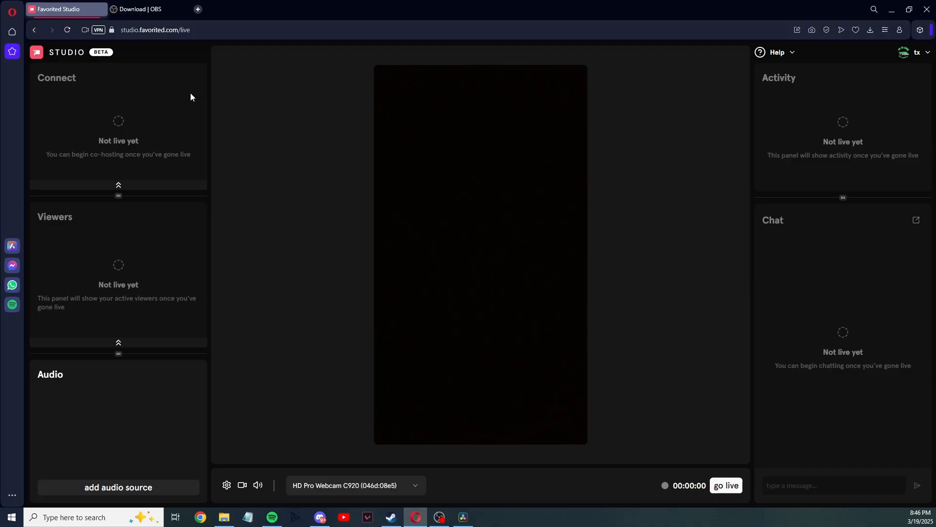
{"action": "mouse_move", "coordinate": [43, 89]}
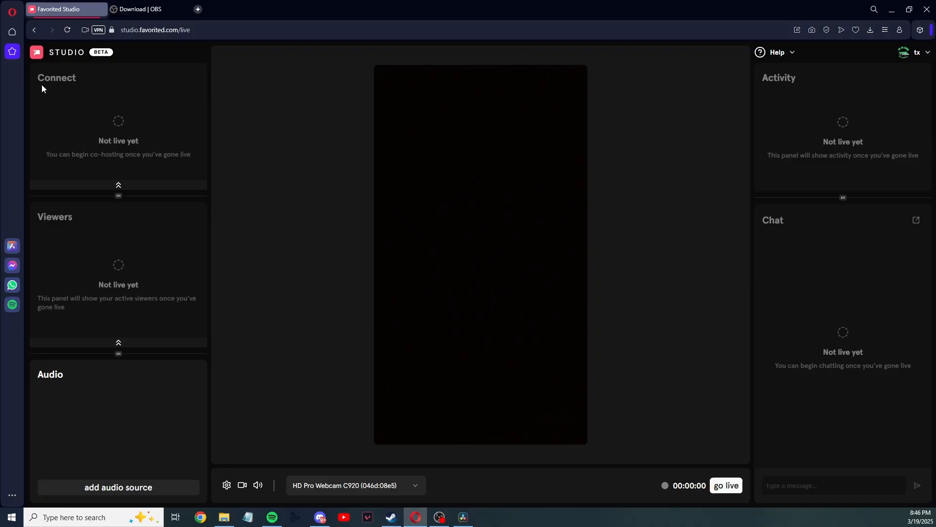
{"action": "double_click", "coordinate": [57, 78]}
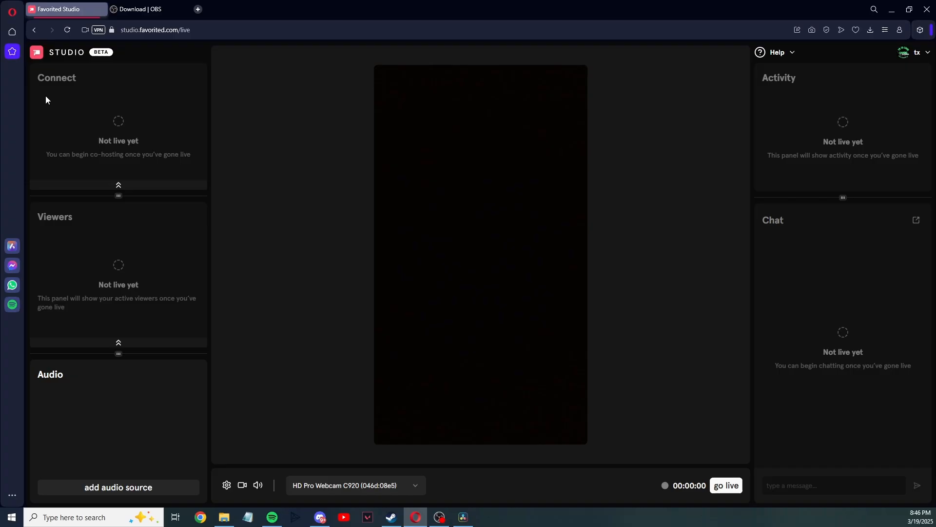
{"action": "mouse_move", "coordinate": [58, 104]}
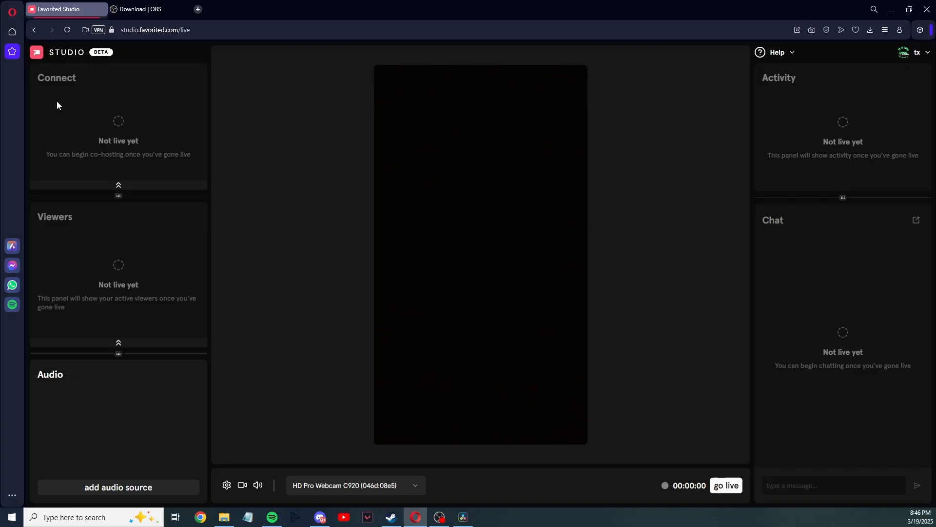
{"action": "mouse_move", "coordinate": [98, 232]}
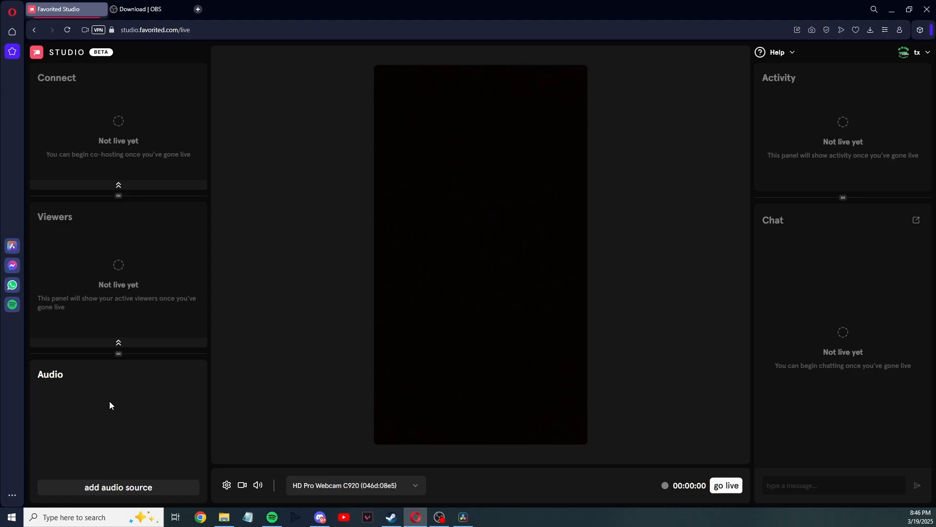
{"action": "mouse_move", "coordinate": [136, 442]}
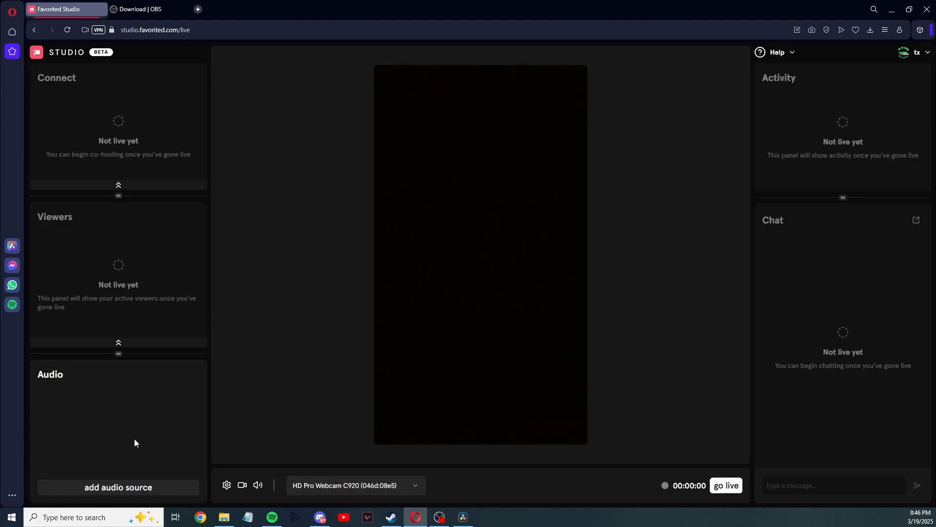
{"action": "mouse_move", "coordinate": [802, 106]}
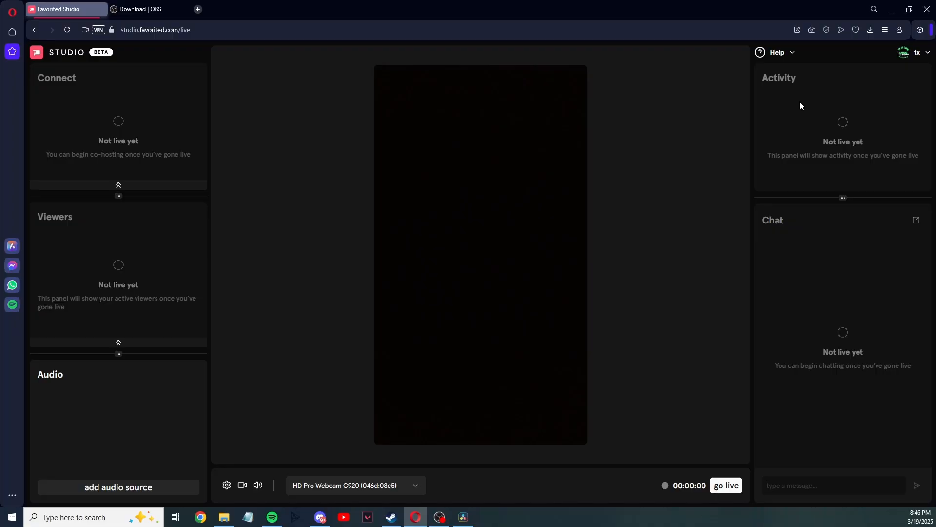
{"action": "mouse_move", "coordinate": [782, 219]}
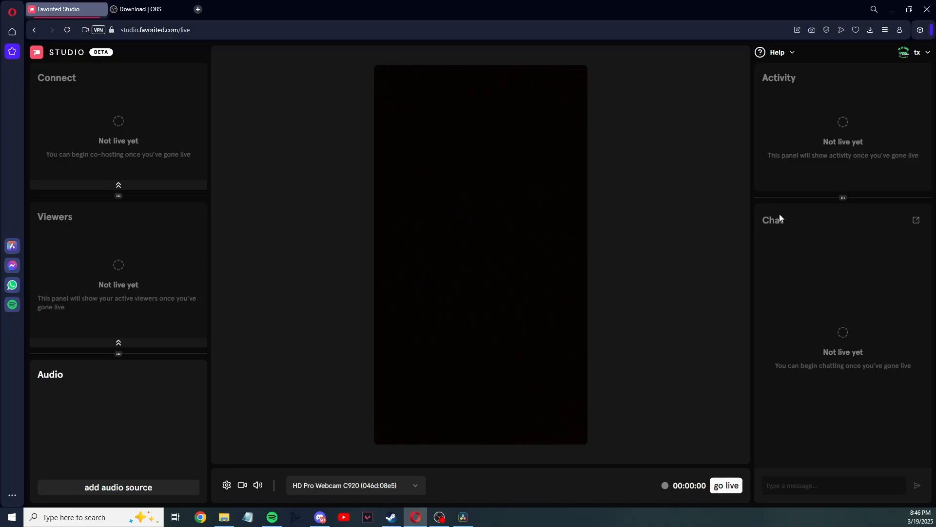
{"action": "mouse_move", "coordinate": [818, 354]}
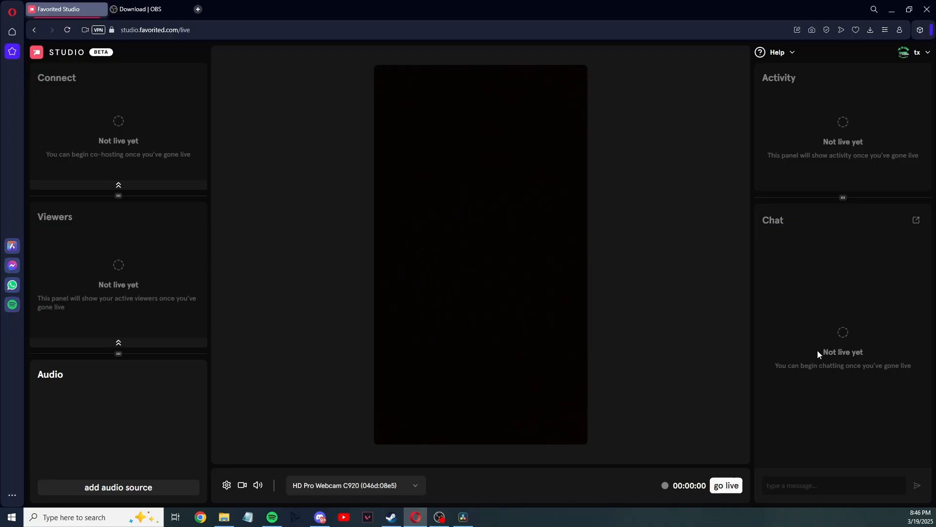
{"action": "mouse_move", "coordinate": [253, 427]}
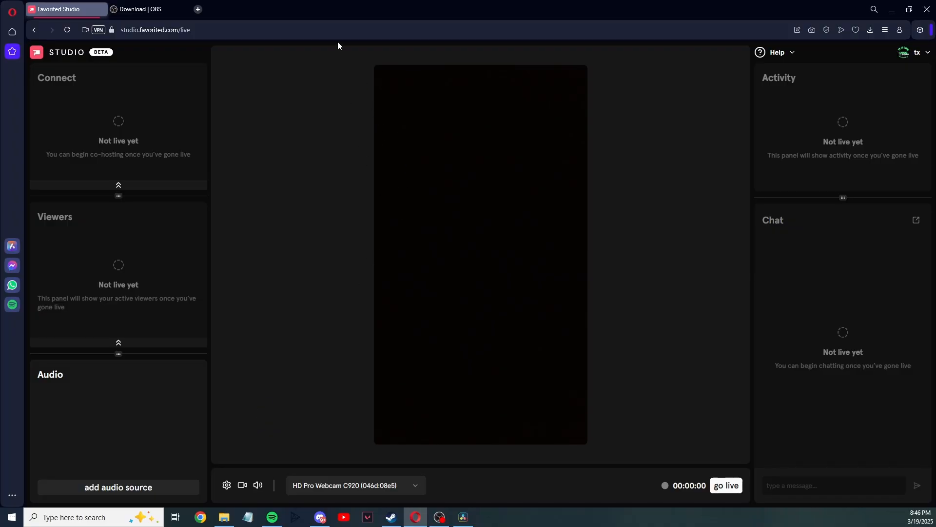
{"action": "mouse_move", "coordinate": [648, 254]}
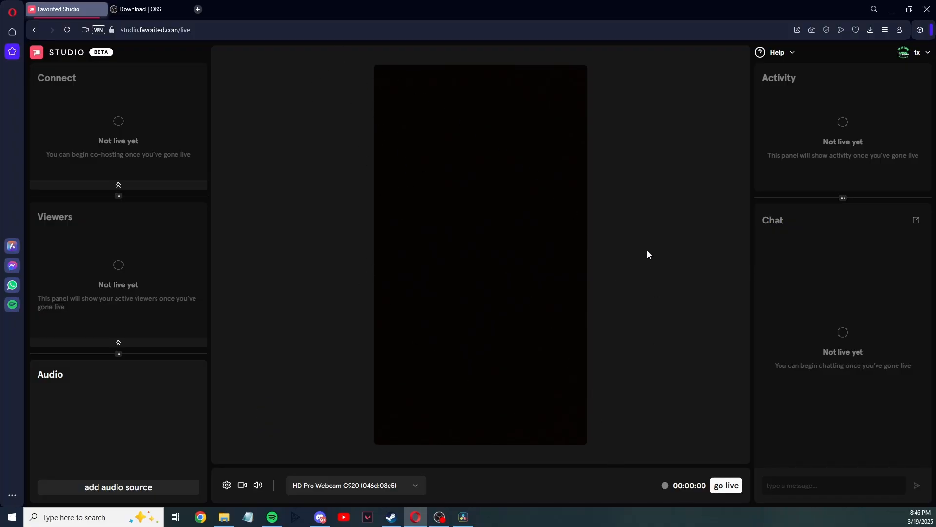
{"action": "mouse_move", "coordinate": [226, 496]}
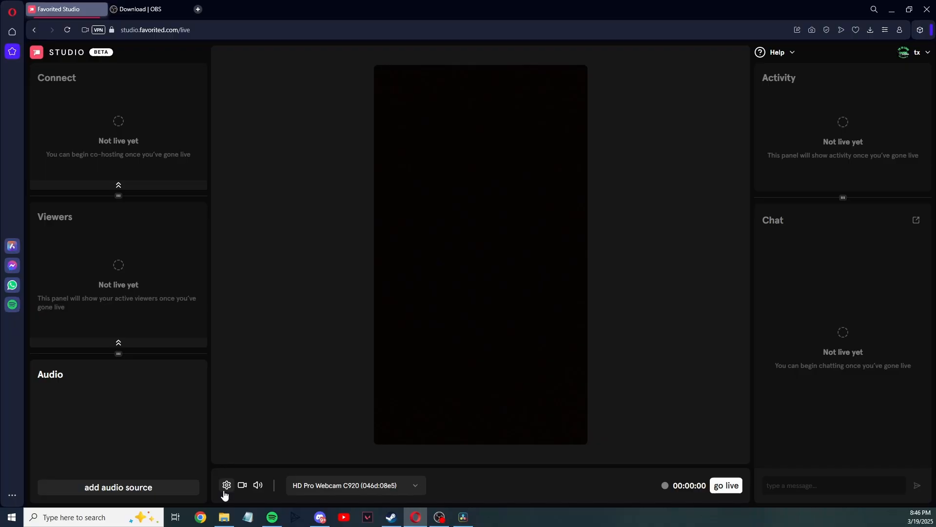
{"action": "left_click", "coordinate": [226, 485]}
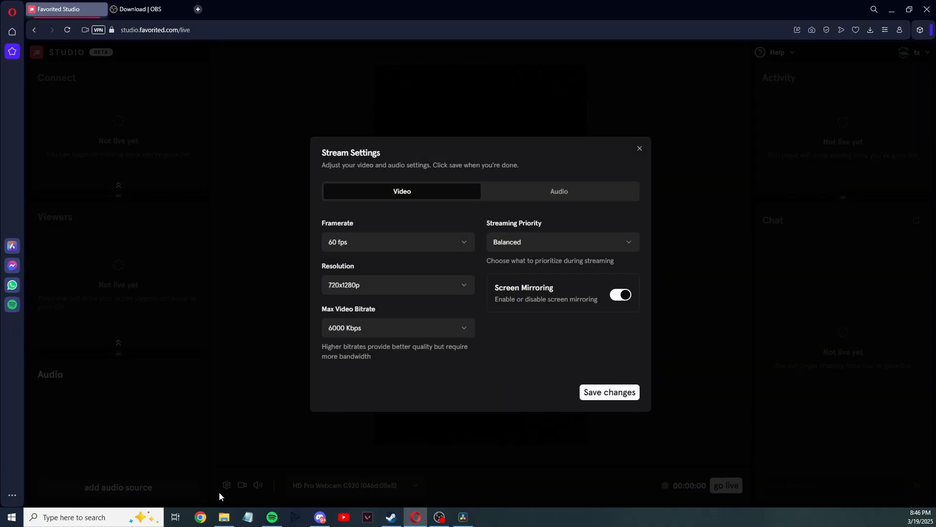
{"action": "mouse_move", "coordinate": [384, 195]}
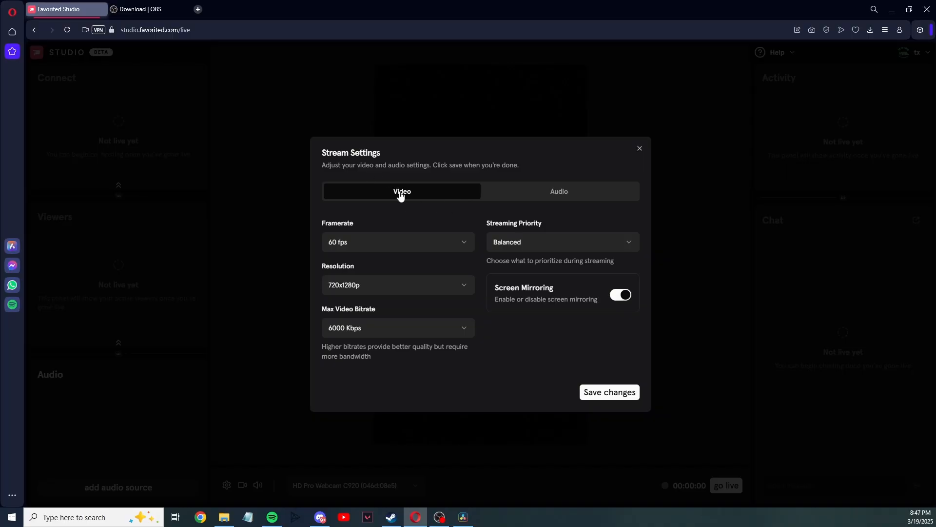
{"action": "mouse_move", "coordinate": [463, 256]}
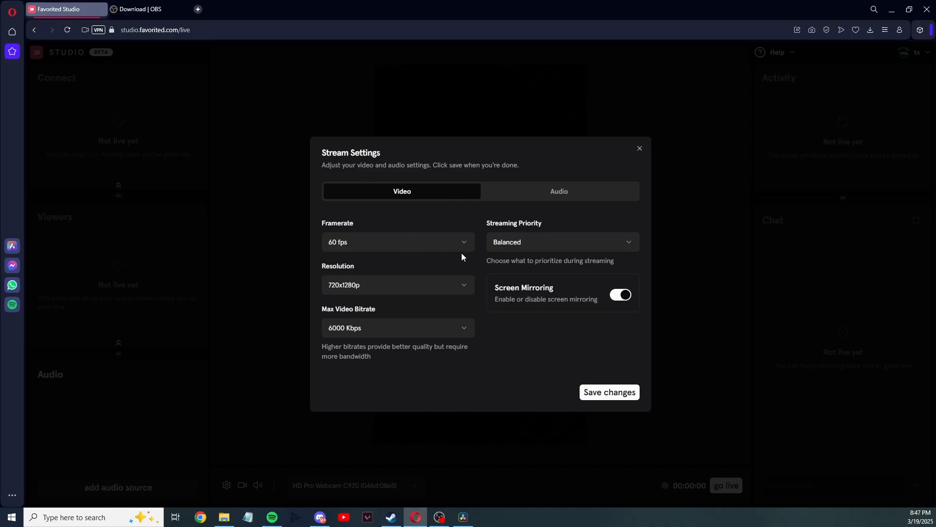
{"action": "mouse_move", "coordinate": [477, 205]}
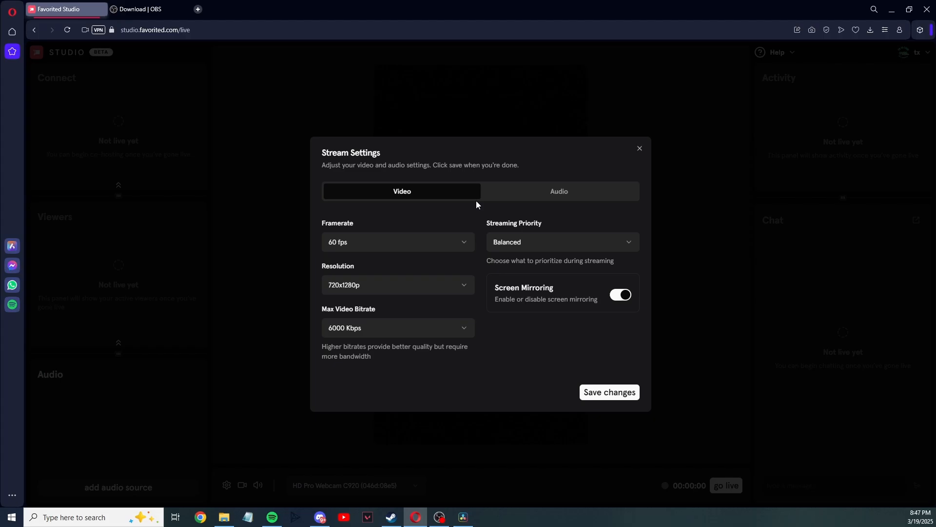
{"action": "mouse_move", "coordinate": [435, 213]}
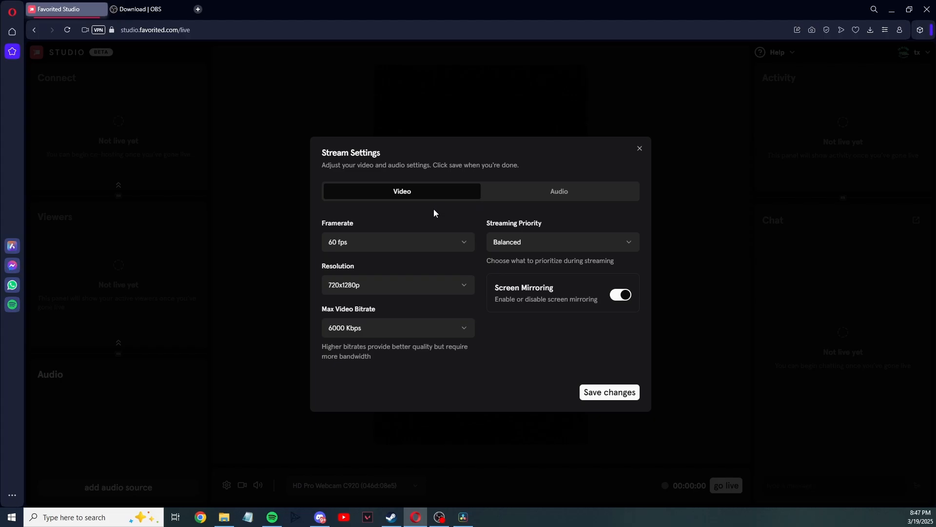
Keep 60 fps, 6000 Kbps maximum bitrate and Balanced streaming priority.
{"action": "left_click", "coordinate": [398, 242]}
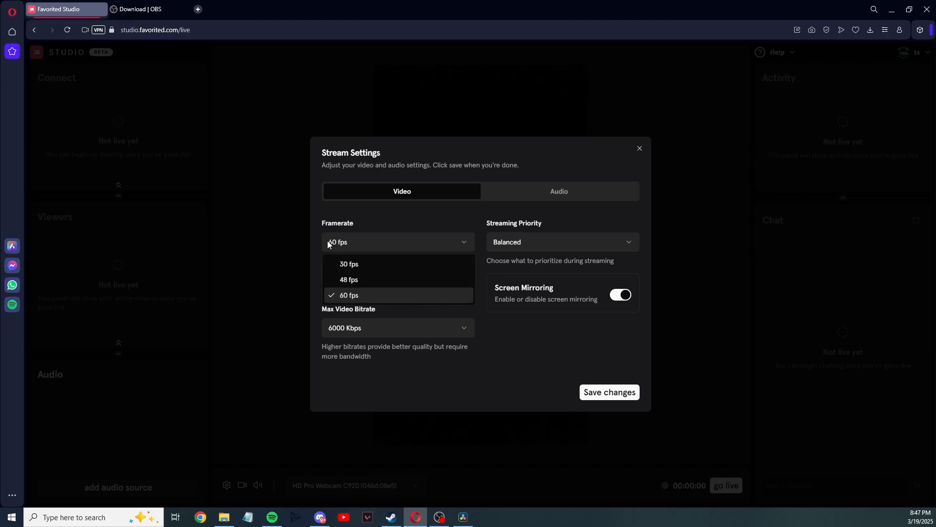
{"action": "mouse_move", "coordinate": [358, 281]}
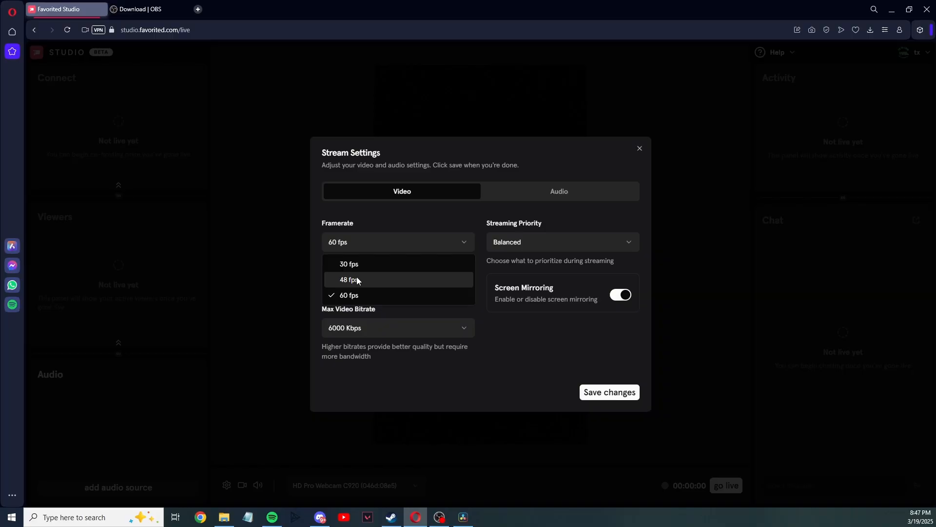
{"action": "mouse_move", "coordinate": [355, 262]}
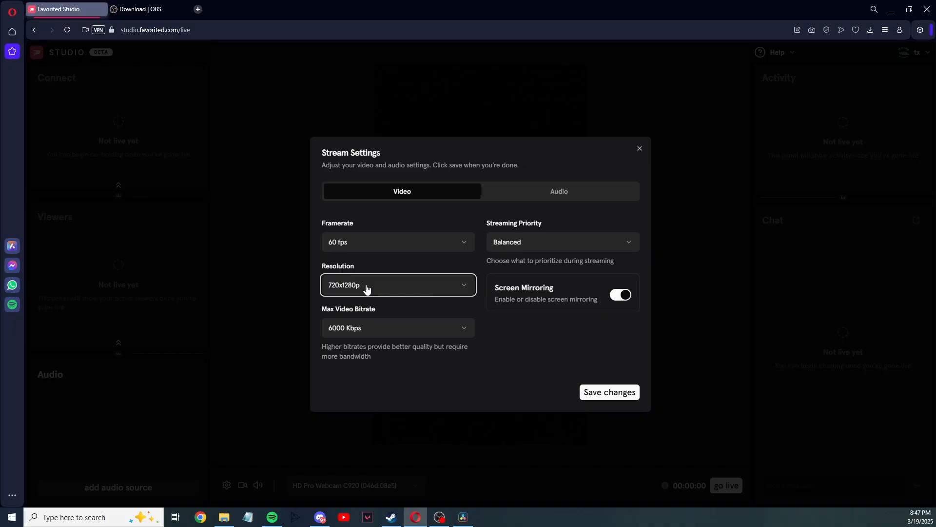
{"action": "left_click", "coordinate": [398, 328]}
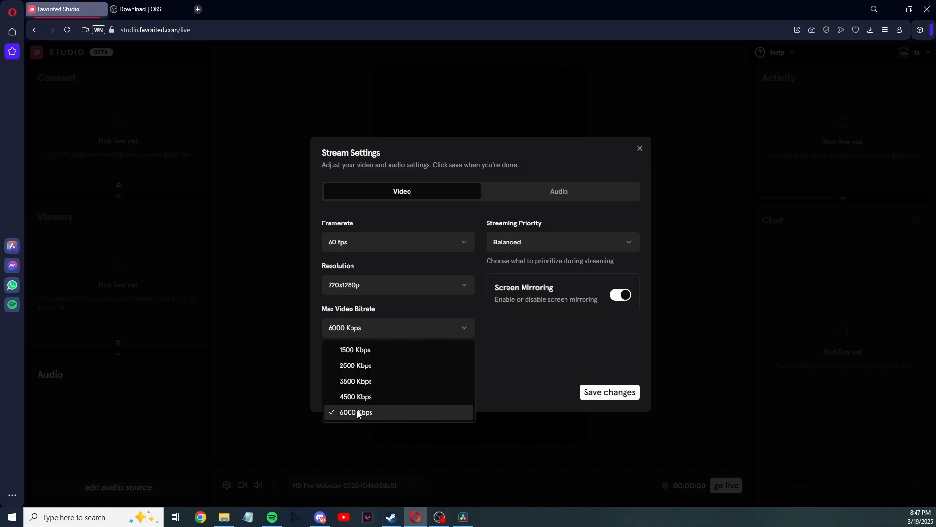
{"action": "left_click", "coordinate": [356, 412]}
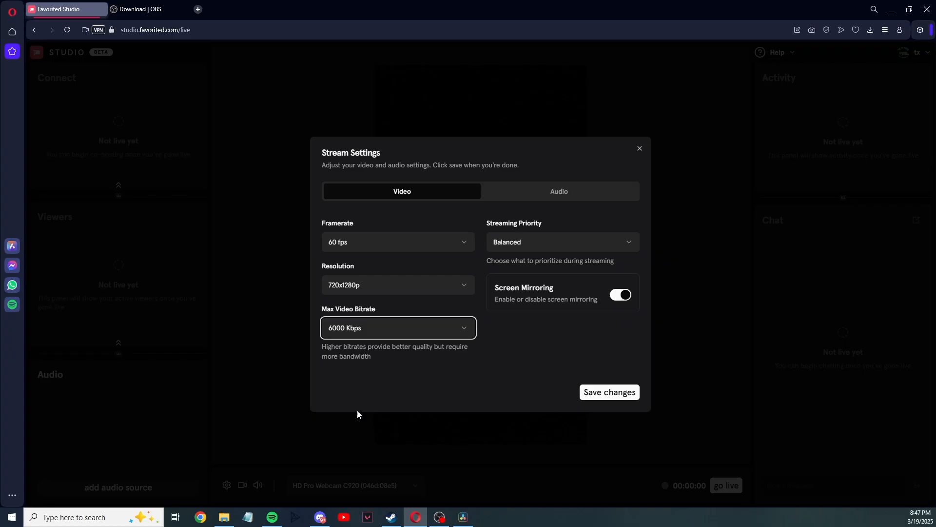
{"action": "mouse_move", "coordinate": [366, 386]}
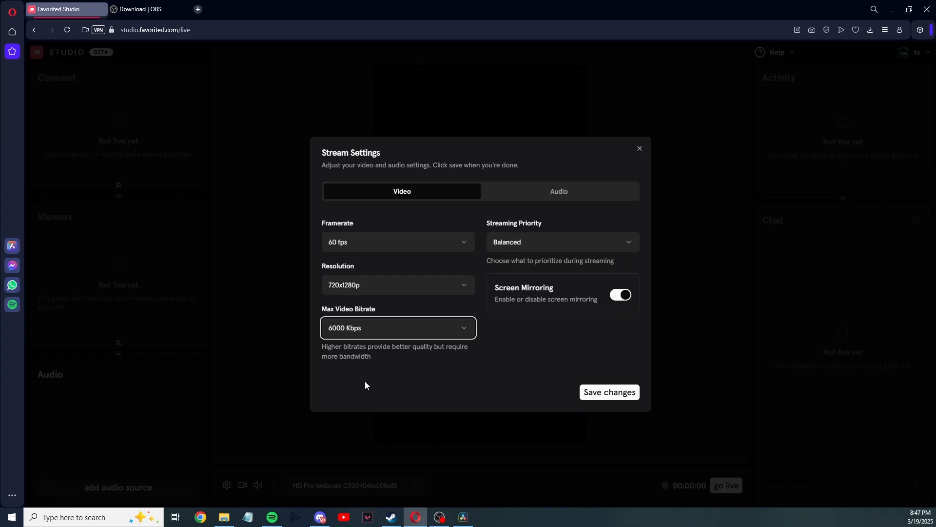
{"action": "left_click", "coordinate": [563, 242]}
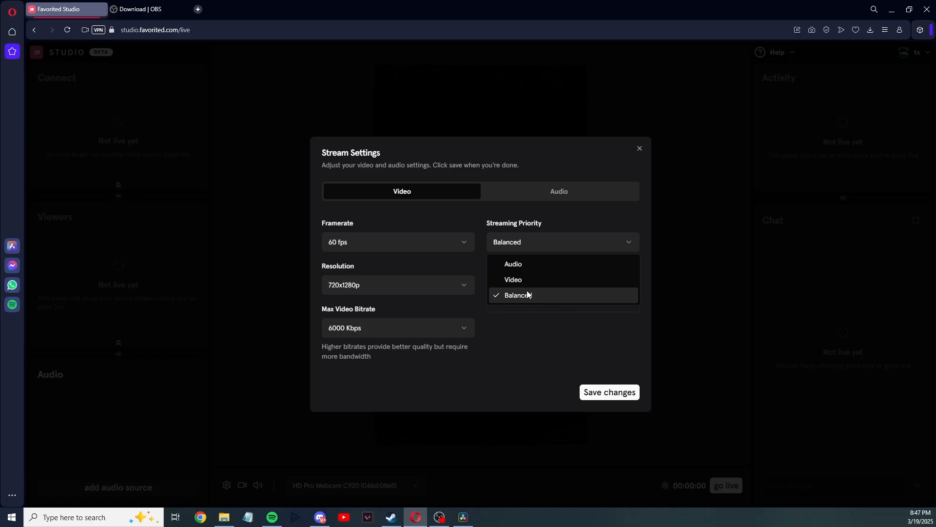
{"action": "left_click", "coordinate": [517, 295]}
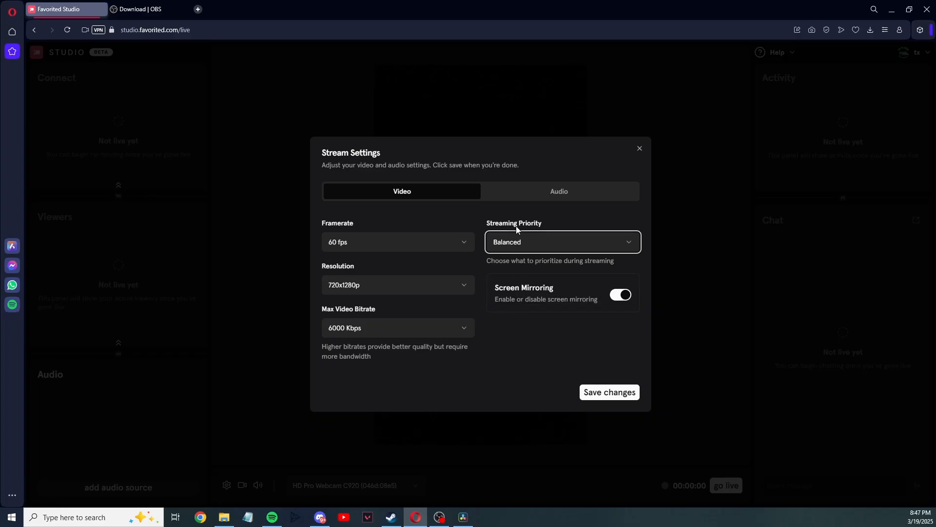
In the Audio settings, keep 48 kHz and set maximum audio bitrate to 500 Kbps.
{"action": "left_click", "coordinate": [559, 191]}
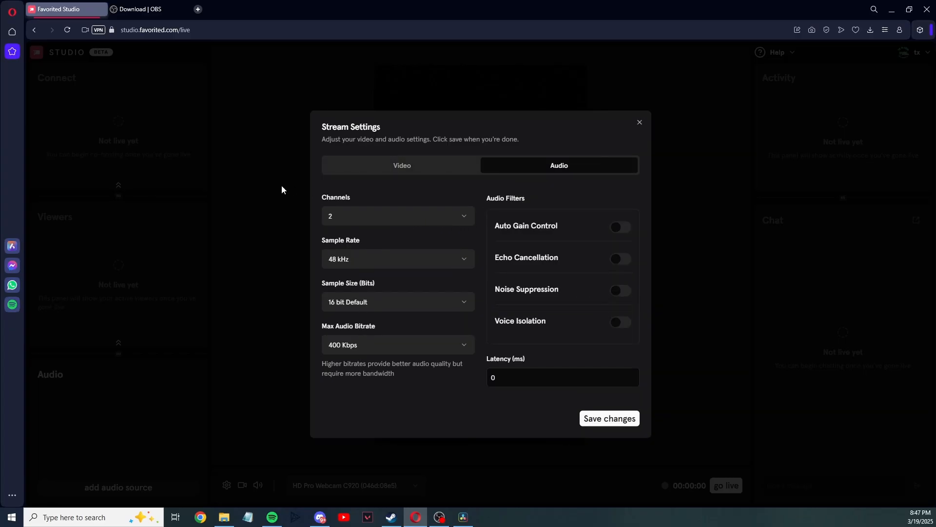
{"action": "left_click", "coordinate": [398, 216]}
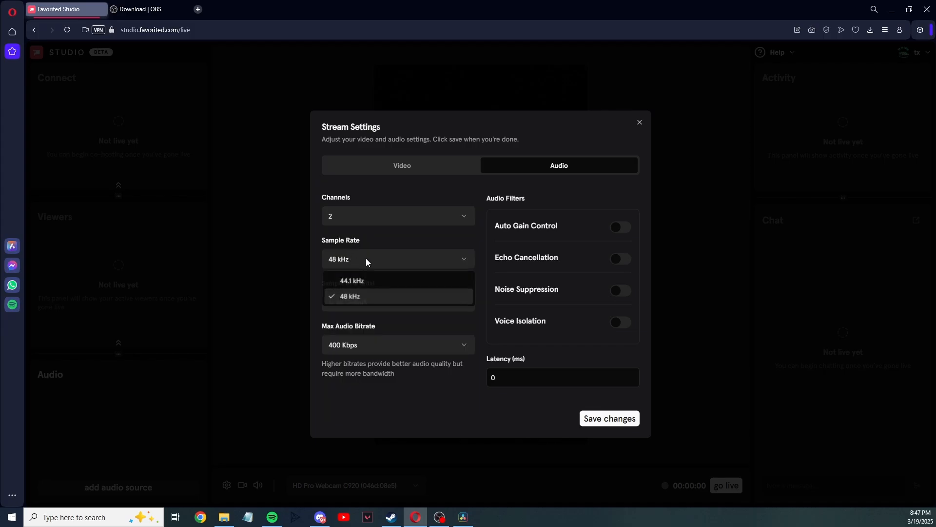
{"action": "left_click", "coordinate": [350, 296]}
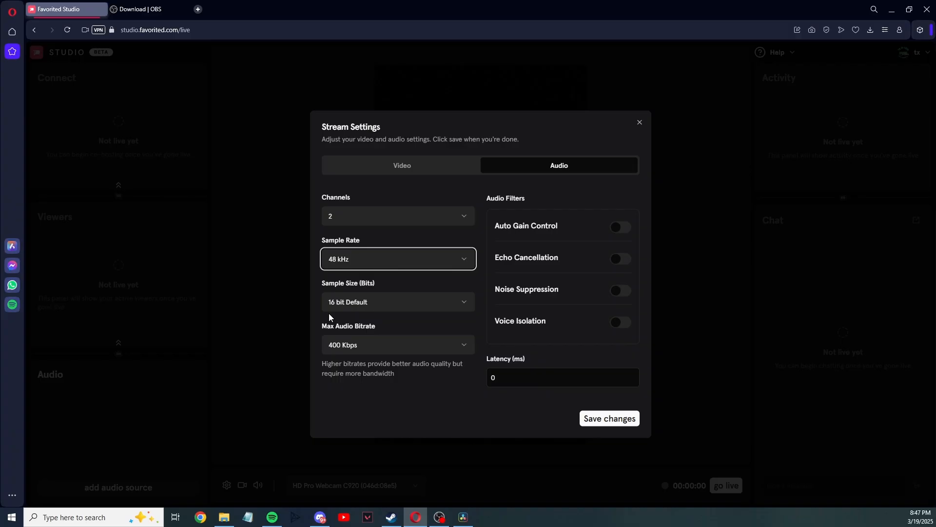
{"action": "left_click", "coordinate": [397, 344]}
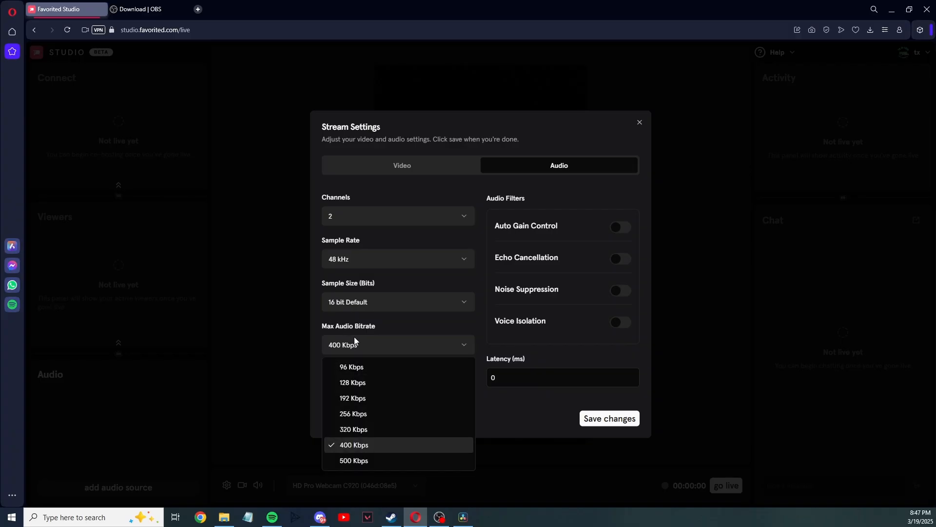
{"action": "left_click", "coordinate": [354, 460]}
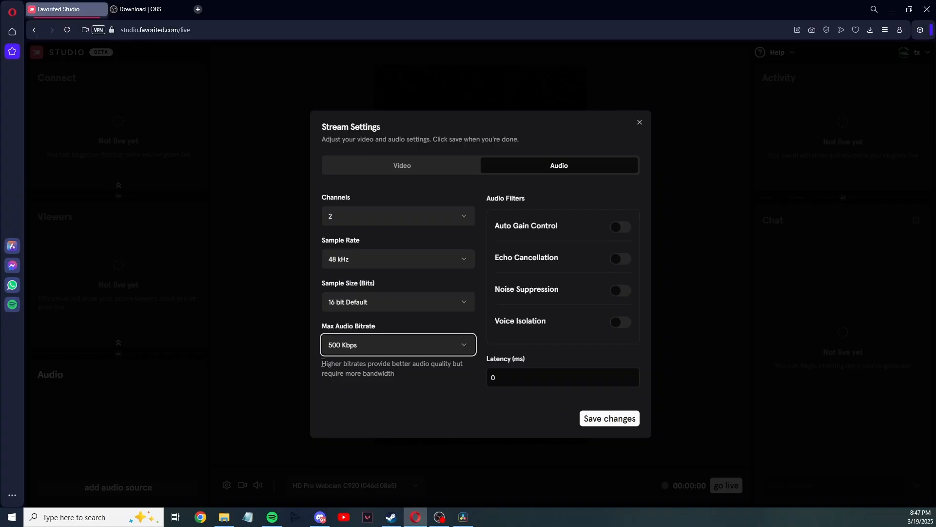
Review the higher-bitrate note and save the stream settings.
{"action": "left_click_drag", "start_coordinate": [332, 363], "coordinate": [393, 373]}
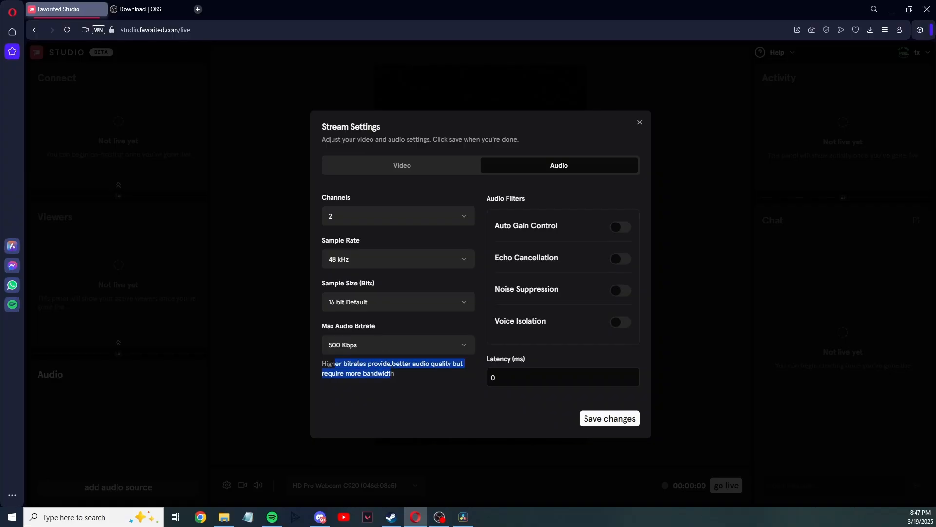
{"action": "left_click", "coordinate": [382, 373]}
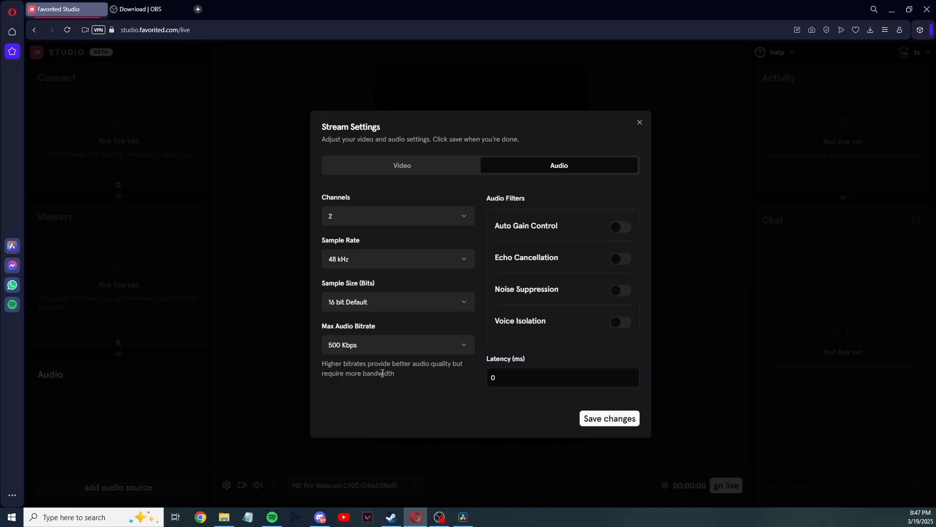
{"action": "mouse_move", "coordinate": [599, 268]}
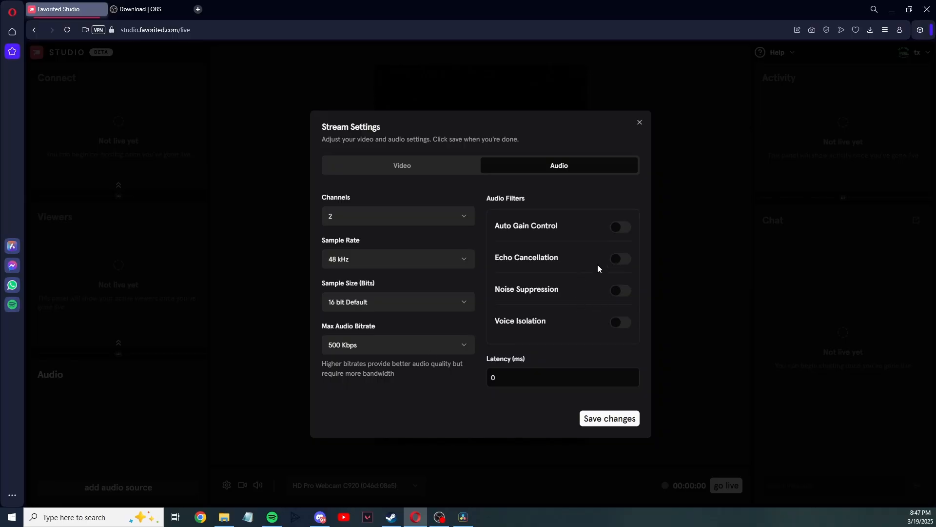
{"action": "mouse_move", "coordinate": [536, 218]}
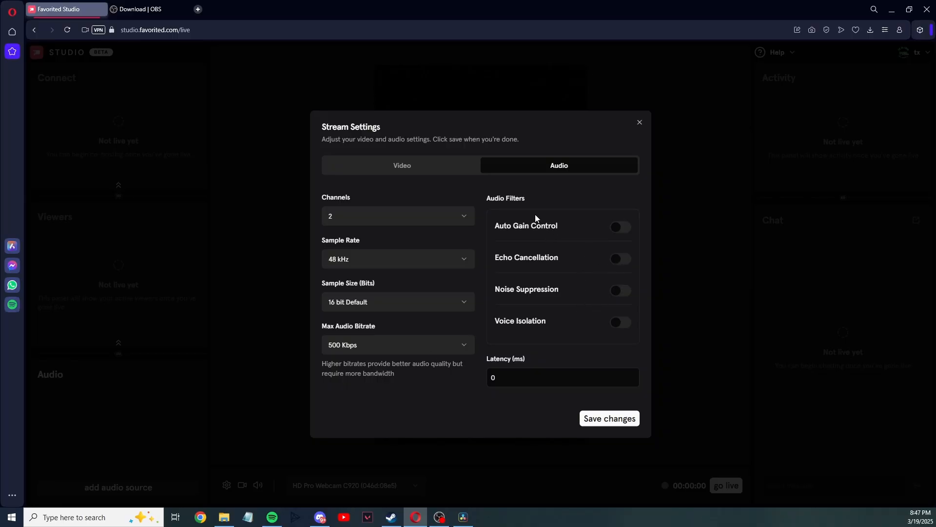
{"action": "mouse_move", "coordinate": [517, 275]}
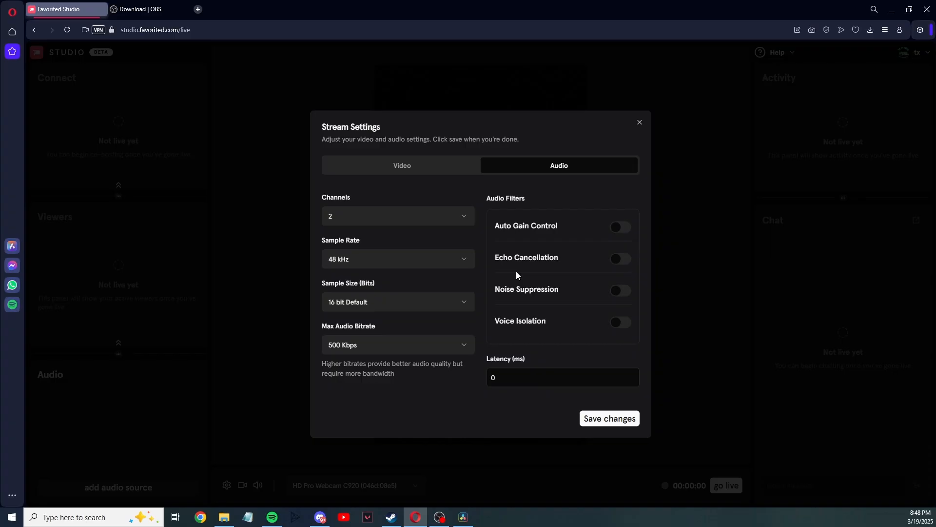
{"action": "mouse_move", "coordinate": [548, 303]}
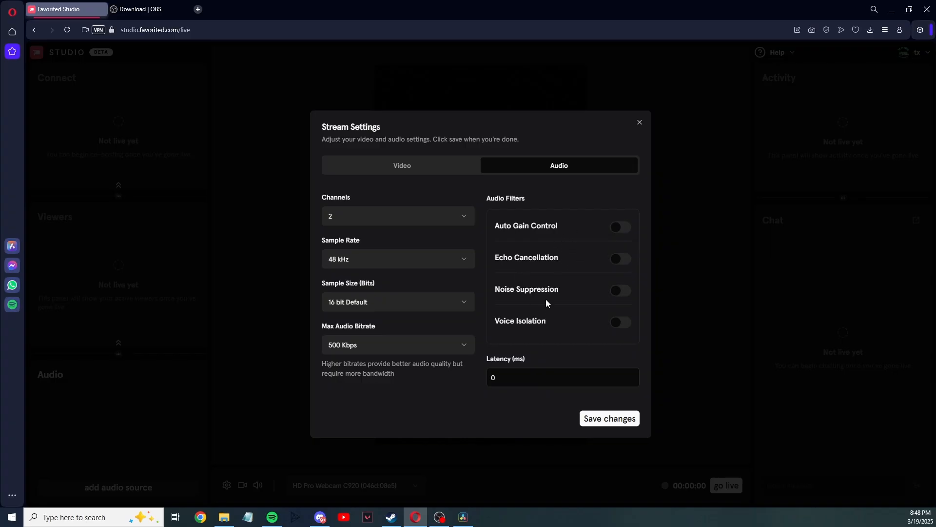
{"action": "mouse_move", "coordinate": [548, 324]}
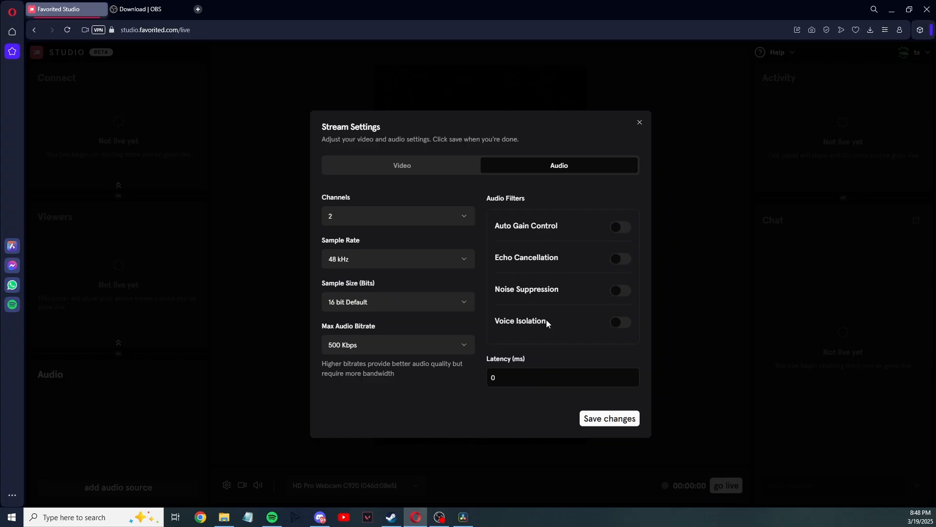
{"action": "mouse_move", "coordinate": [547, 316]}
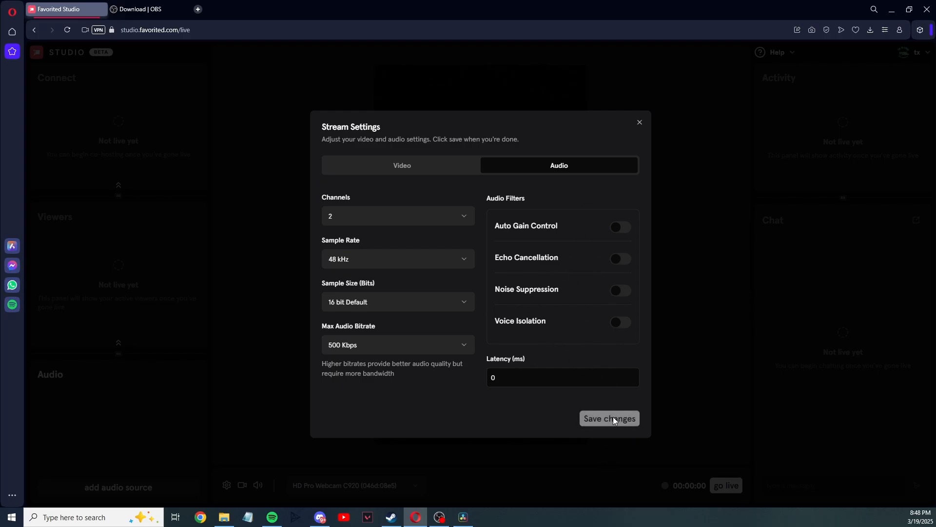
{"action": "left_click", "coordinate": [609, 418]}
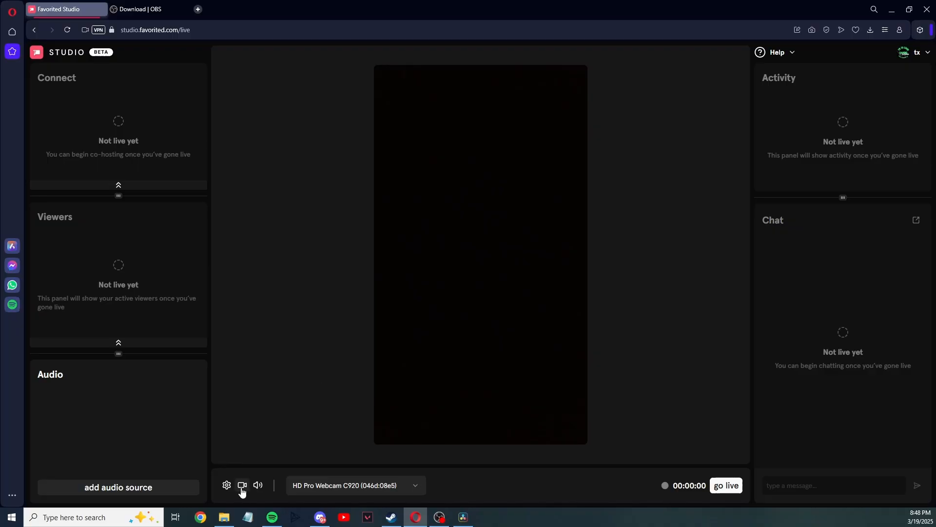
Turn off the camera feed, then mute and restore the stream audio.
{"action": "left_click", "coordinate": [243, 484]}
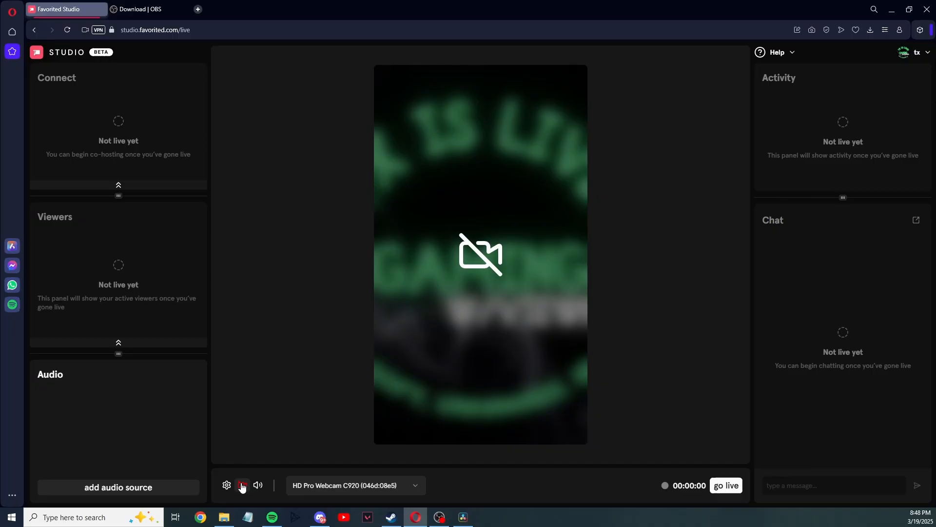
{"action": "left_click", "coordinate": [258, 485]}
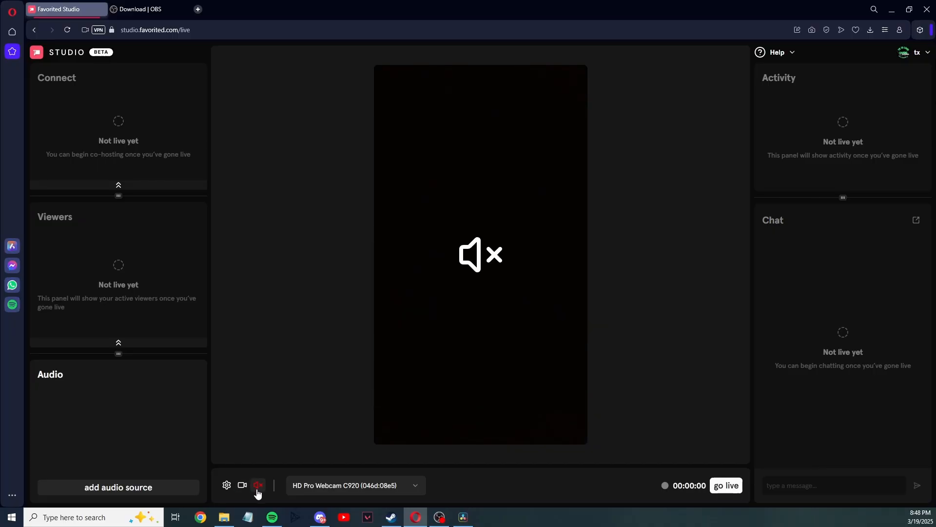
{"action": "left_click", "coordinate": [258, 486]}
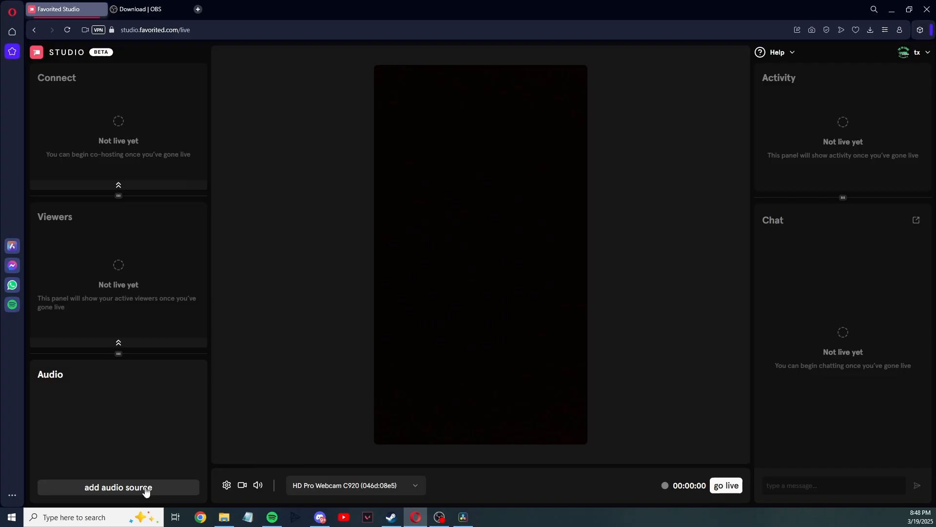
Add Microphone (NVIDIA Broadcast) as an audio source, lower its volume slightly, and test its mute button.
{"action": "left_click", "coordinate": [118, 488]}
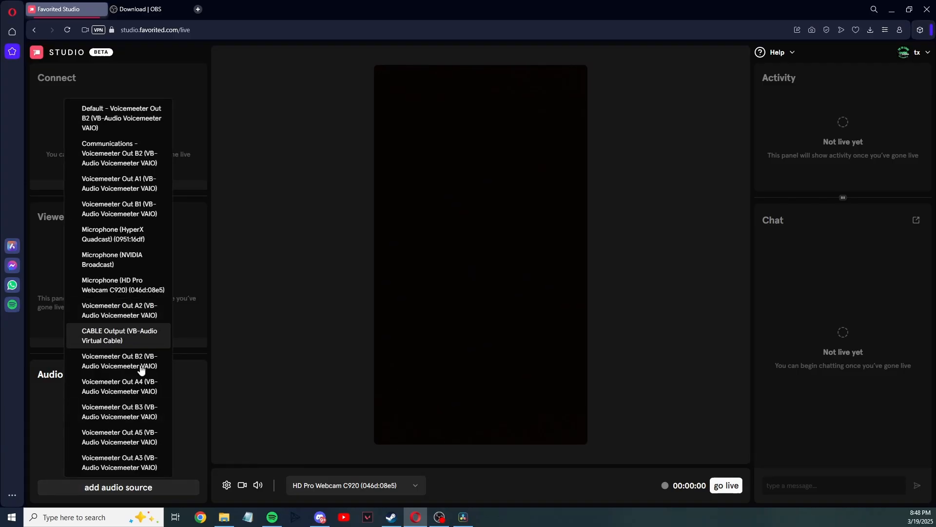
{"action": "mouse_move", "coordinate": [128, 268]}
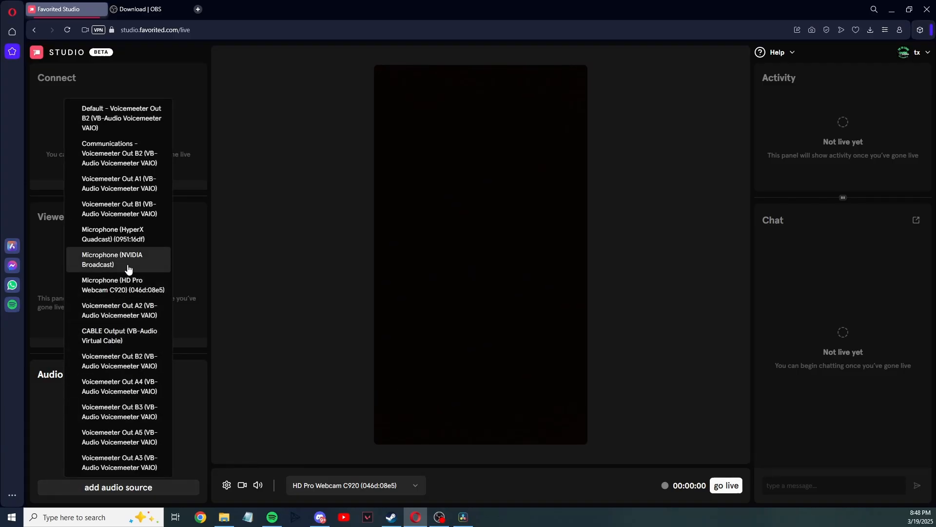
{"action": "left_click", "coordinate": [119, 259]}
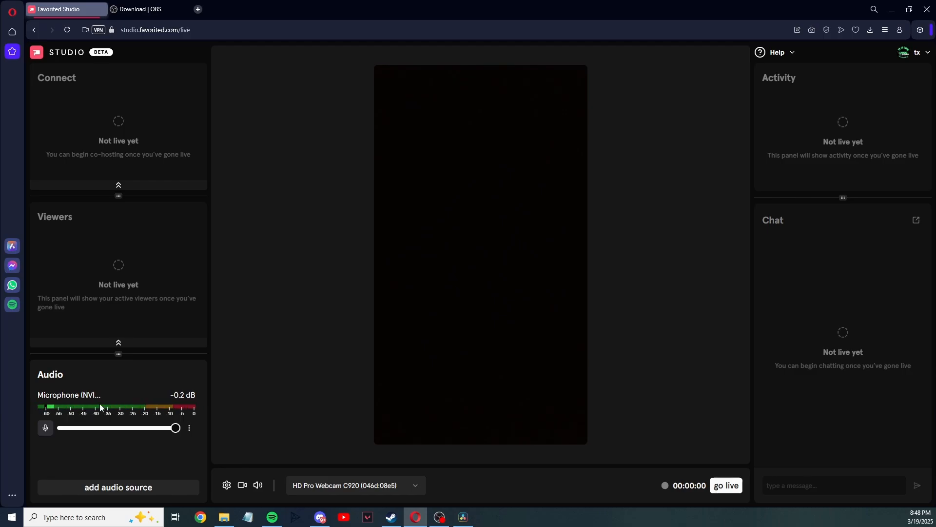
{"action": "left_click_drag", "start_coordinate": [175, 428], "coordinate": [172, 428]}
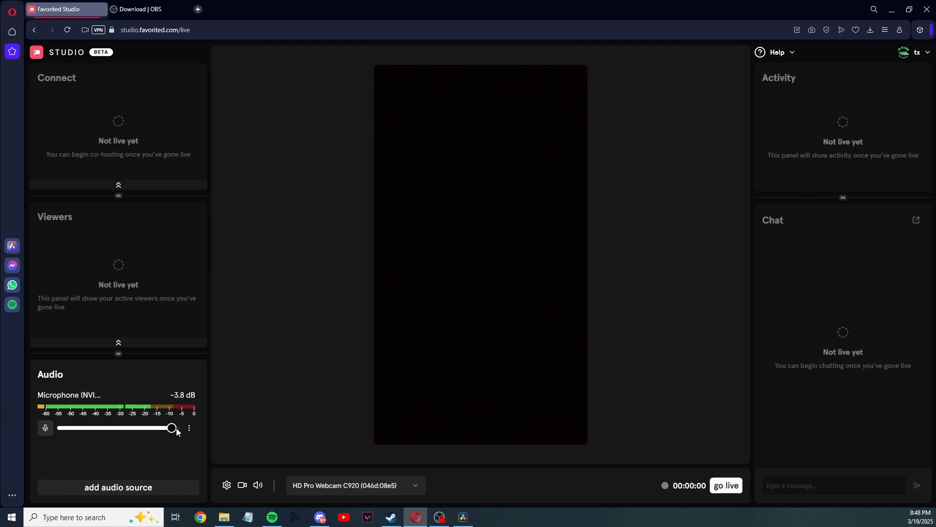
{"action": "left_click", "coordinate": [189, 428]}
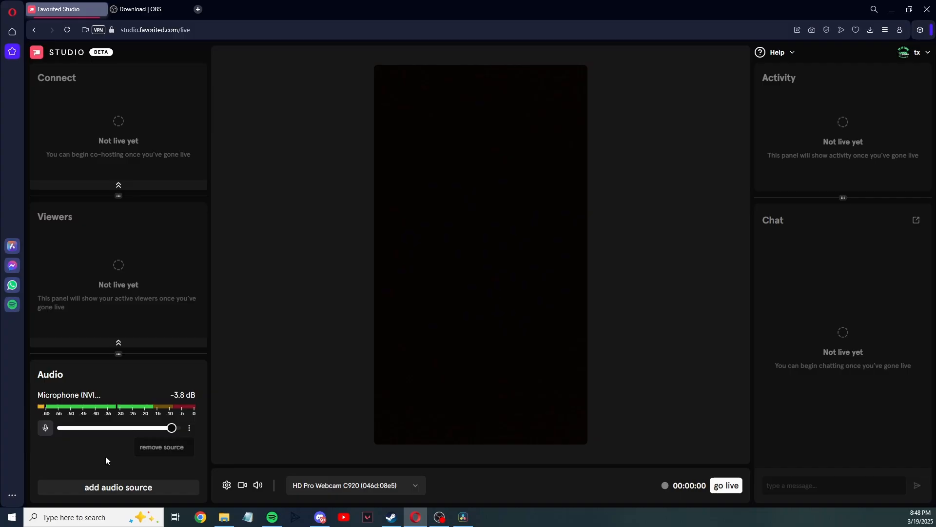
{"action": "left_click", "coordinate": [45, 428]}
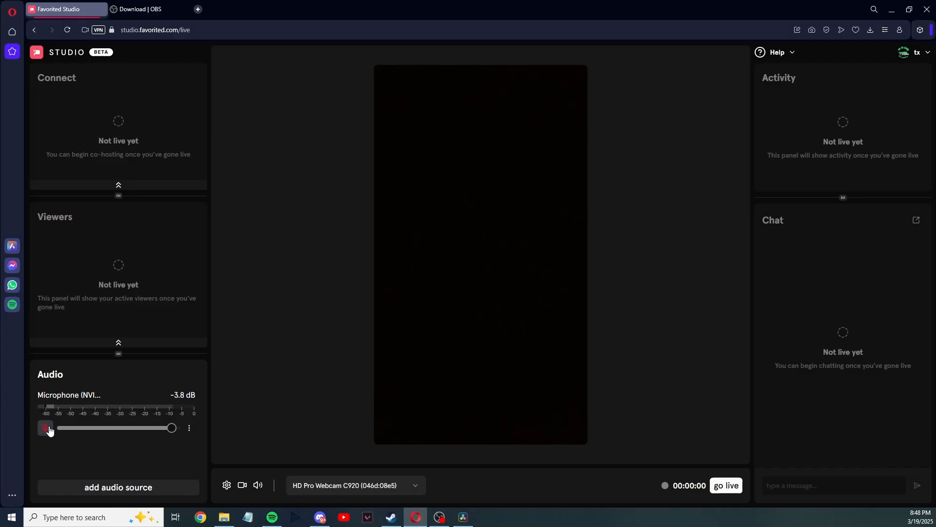
{"action": "left_click", "coordinate": [45, 428]}
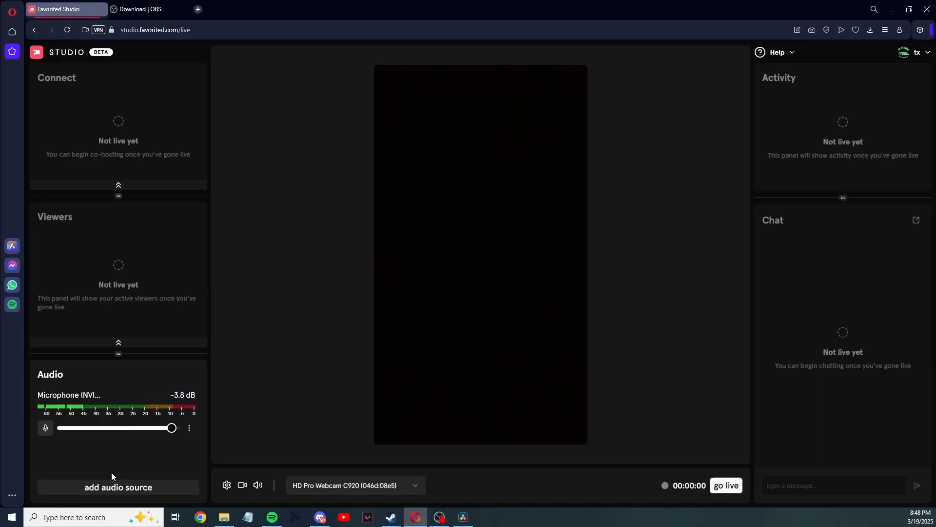
{"action": "mouse_move", "coordinate": [378, 441]}
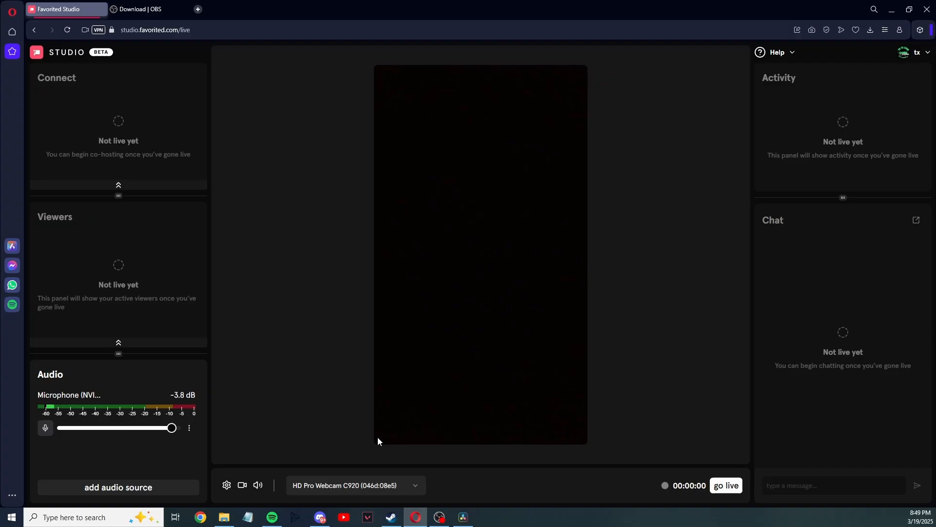
{"action": "mouse_move", "coordinate": [303, 479]}
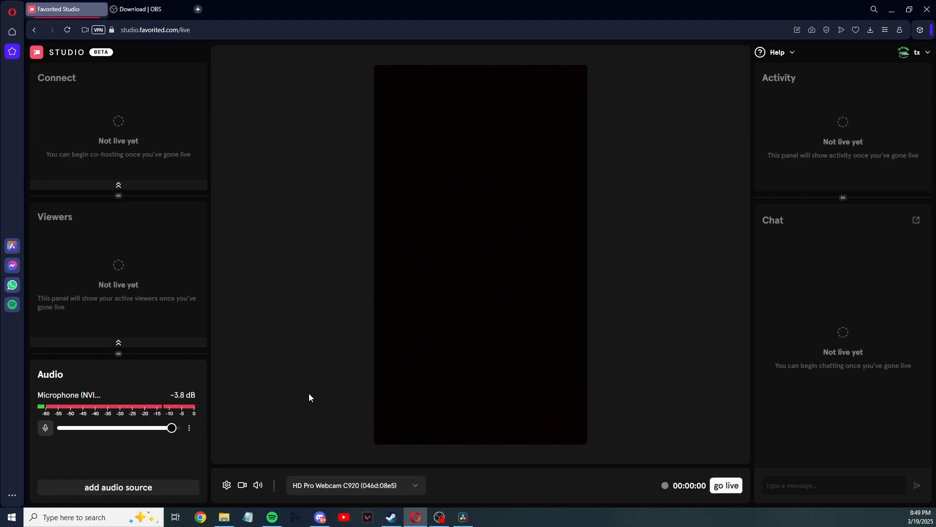
Check the camera list, keeping HD Pro Webcam, then switch to the OBS download tab.
{"action": "left_click", "coordinate": [354, 485]}
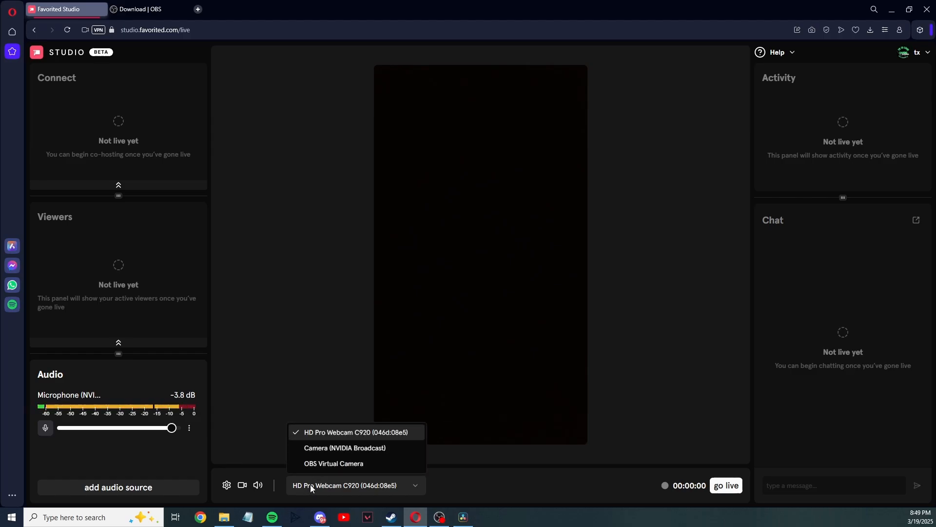
{"action": "mouse_move", "coordinate": [324, 450]}
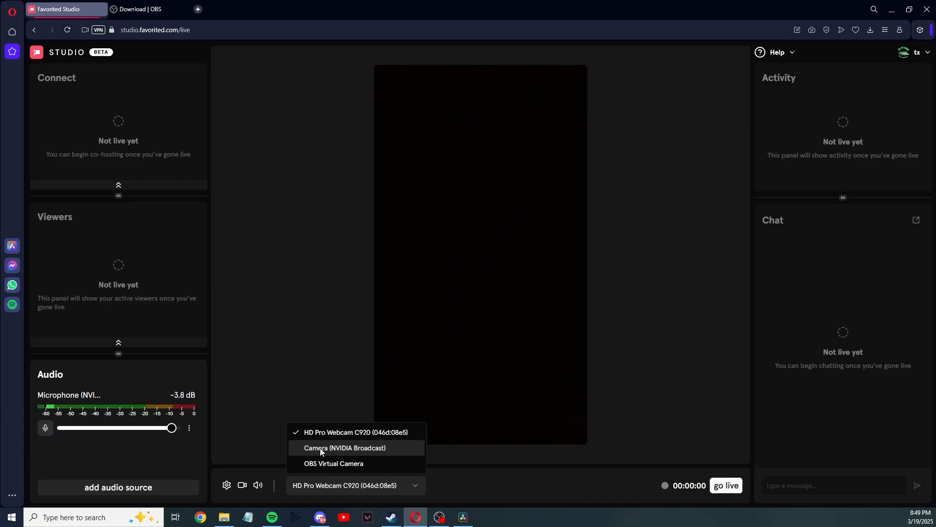
{"action": "left_click", "coordinate": [142, 9]}
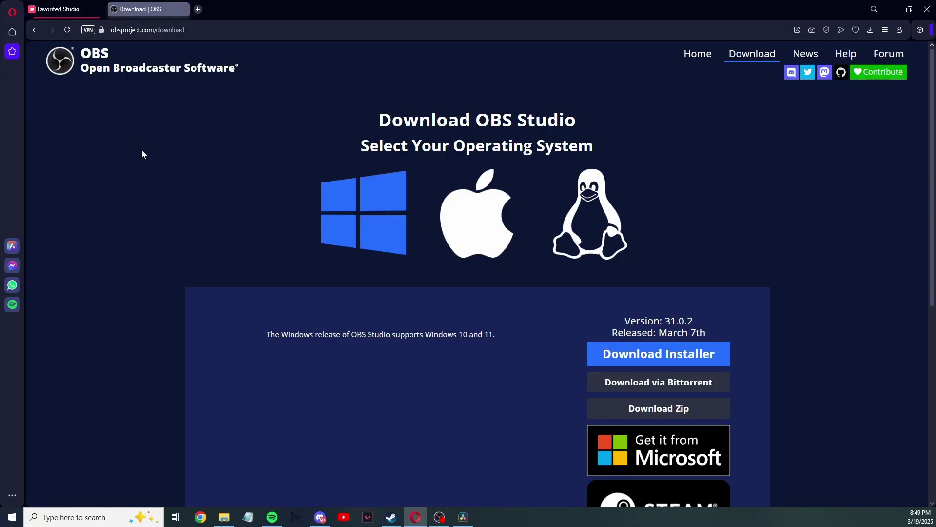
{"action": "mouse_move", "coordinate": [128, 58]}
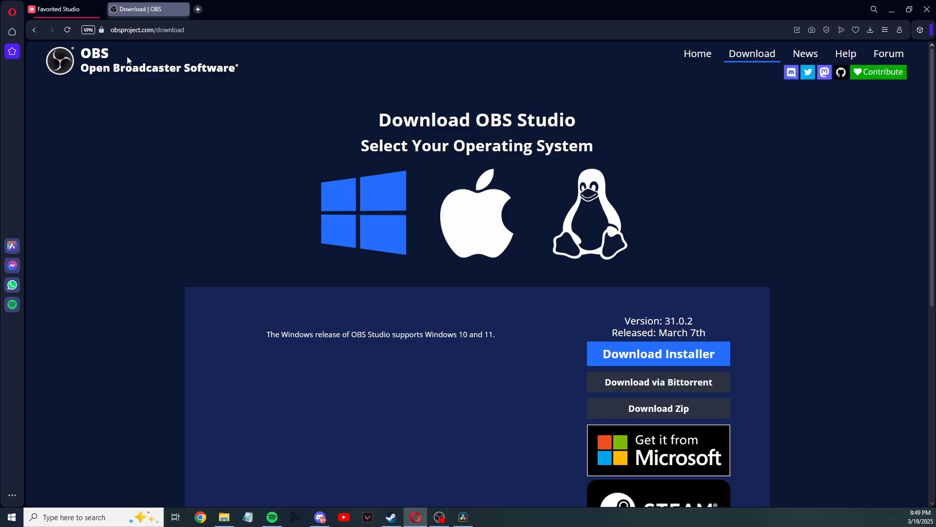
{"action": "mouse_move", "coordinate": [167, 152]}
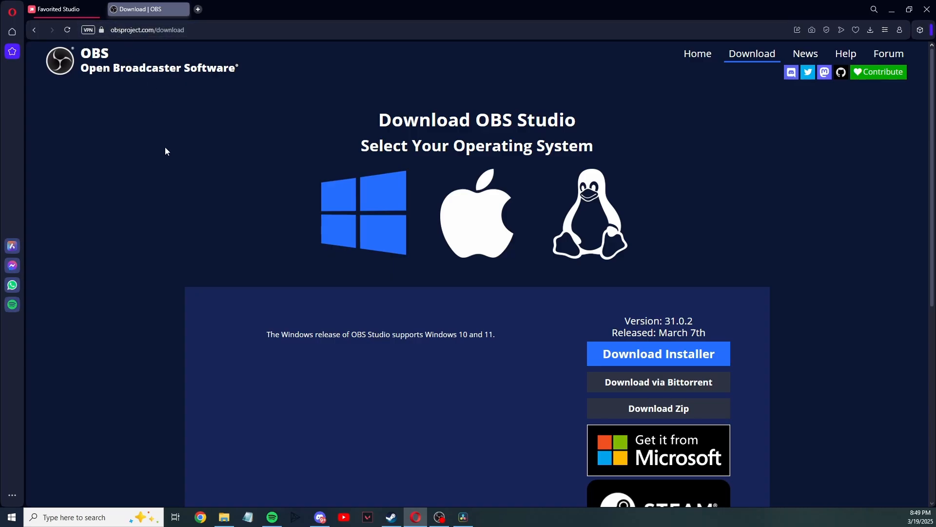
{"action": "mouse_move", "coordinate": [427, 161]}
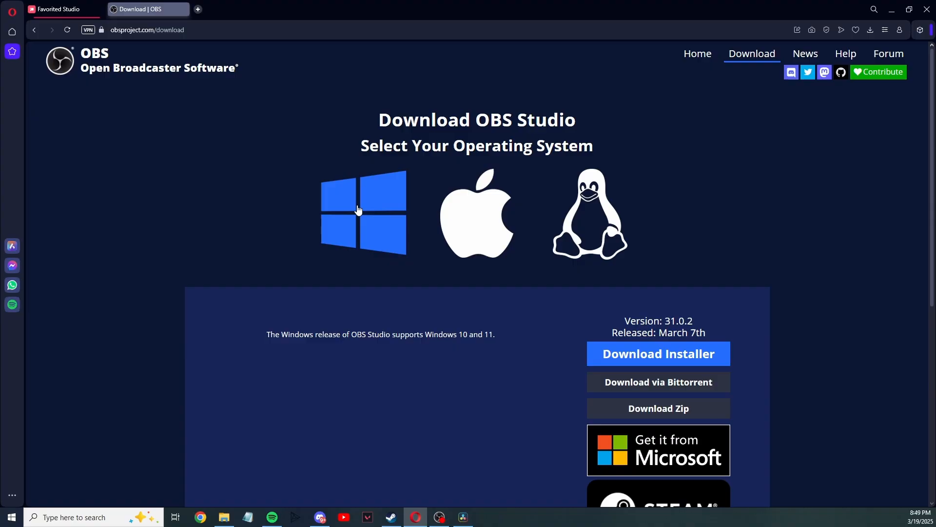
{"action": "mouse_move", "coordinate": [364, 227]}
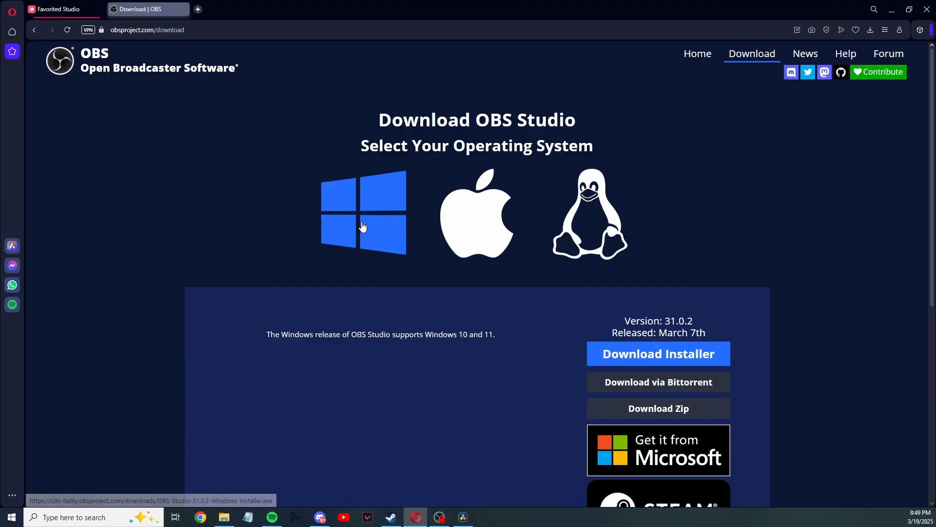
{"action": "mouse_move", "coordinate": [314, 202]}
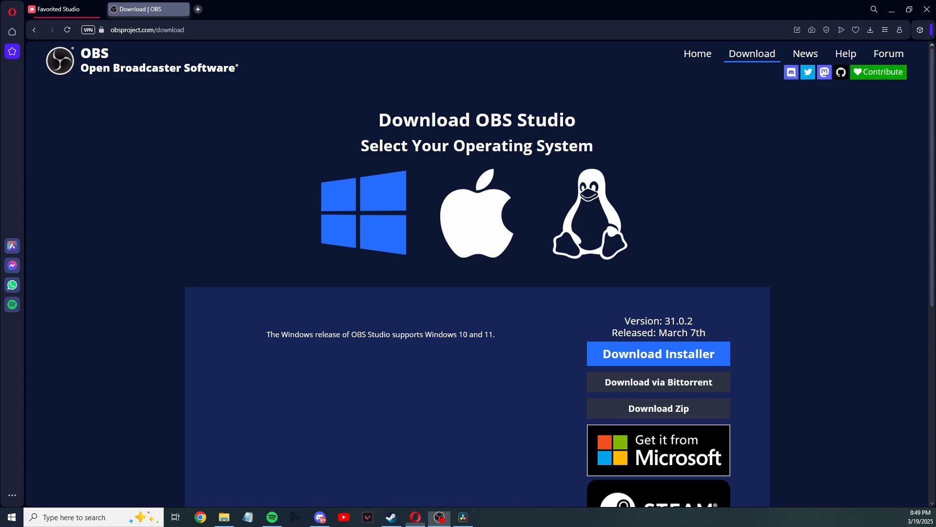
Bring the OBS Studio desktop app to the front from the taskbar.
{"action": "left_click", "coordinate": [439, 517]}
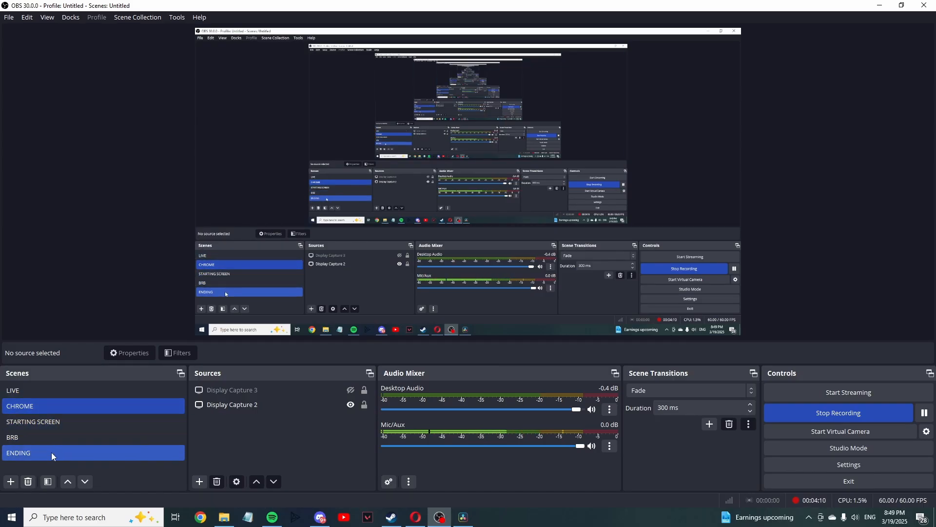
{"action": "left_click", "coordinate": [232, 404]}
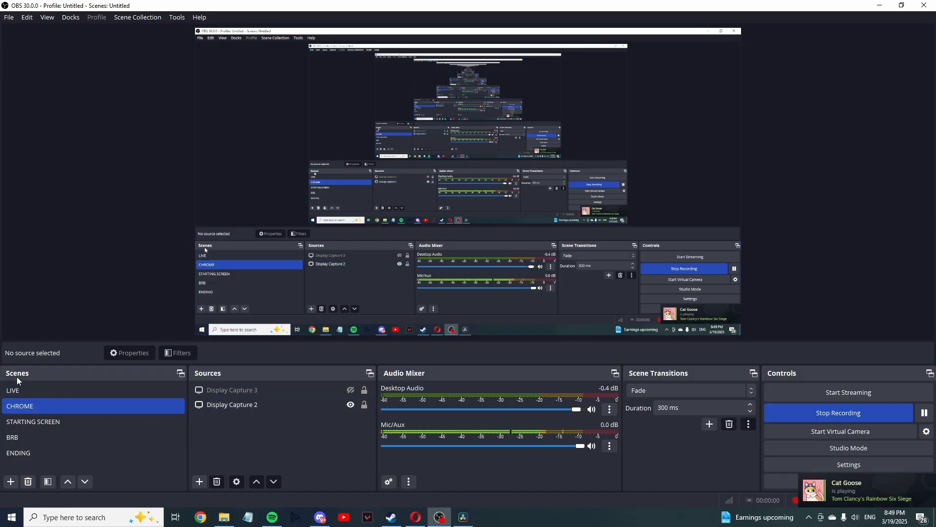
{"action": "left_click", "coordinate": [10, 481]}
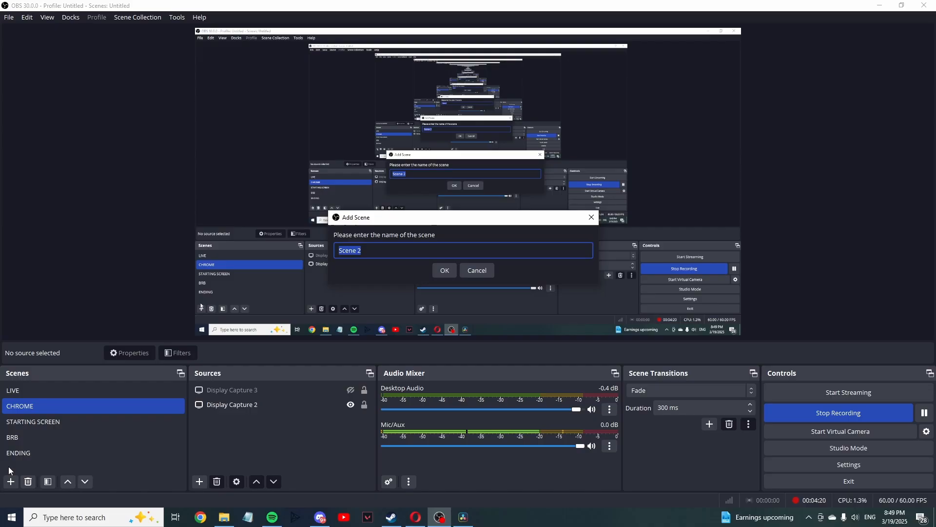
{"action": "mouse_move", "coordinate": [371, 265]}
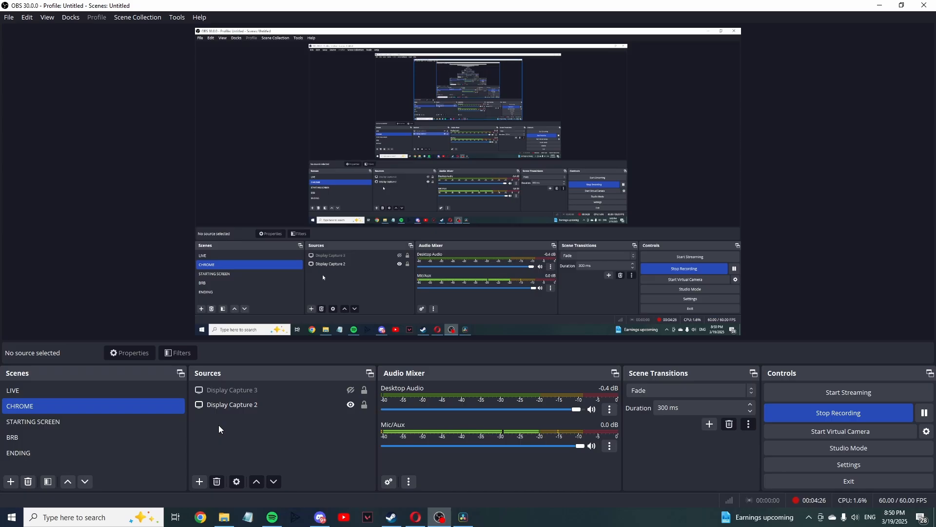
{"action": "mouse_move", "coordinate": [216, 481]}
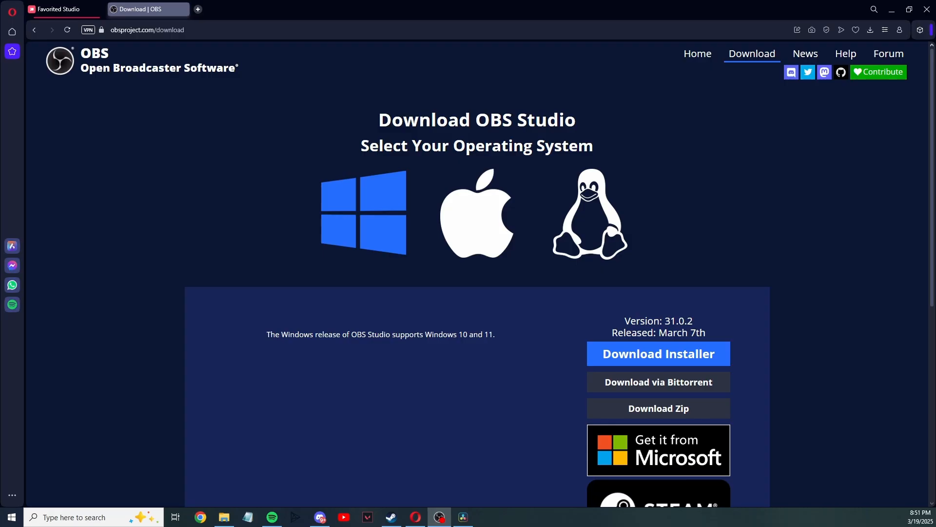
Back in Favorited Studio, select OBS Virtual Camera as the camera source.
{"action": "left_click", "coordinate": [58, 9]}
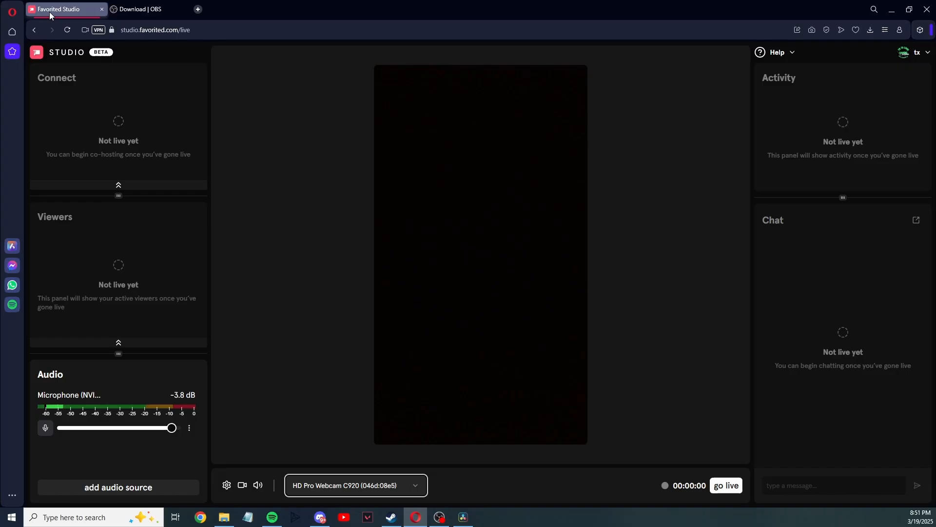
{"action": "mouse_move", "coordinate": [178, 258]}
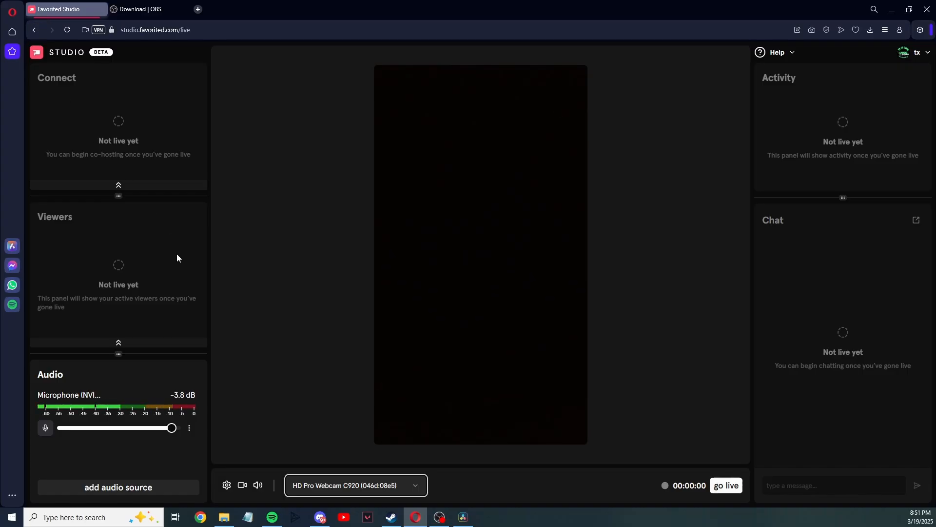
{"action": "left_click", "coordinate": [355, 484]}
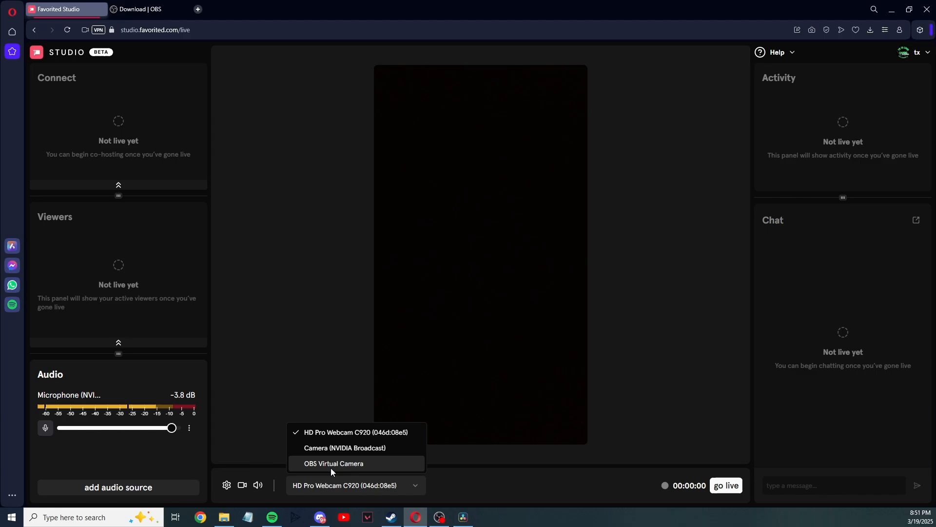
{"action": "left_click", "coordinate": [333, 464]}
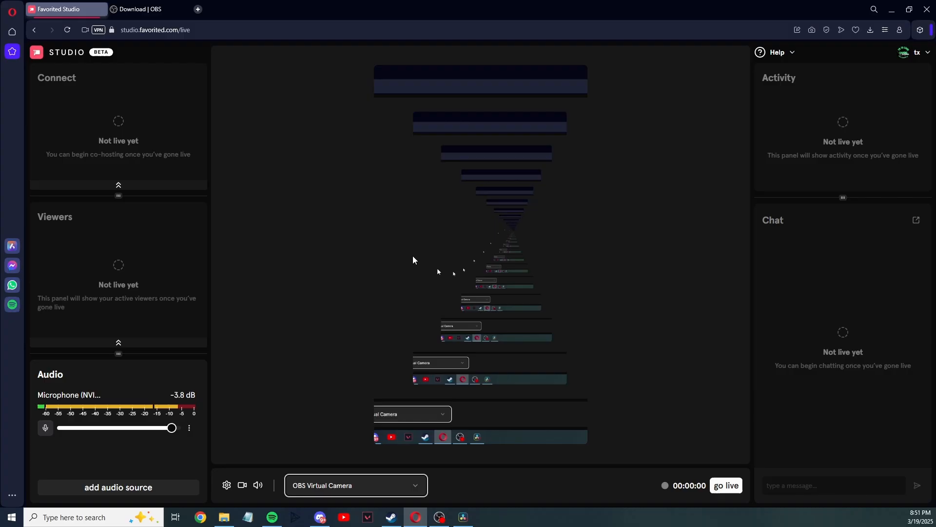
{"action": "mouse_move", "coordinate": [184, 313]}
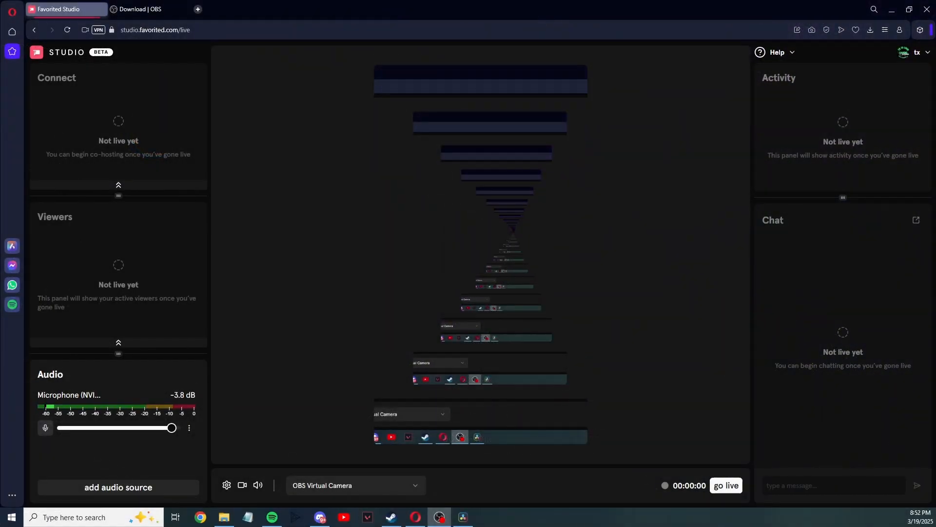
{"action": "left_click", "coordinate": [439, 517]}
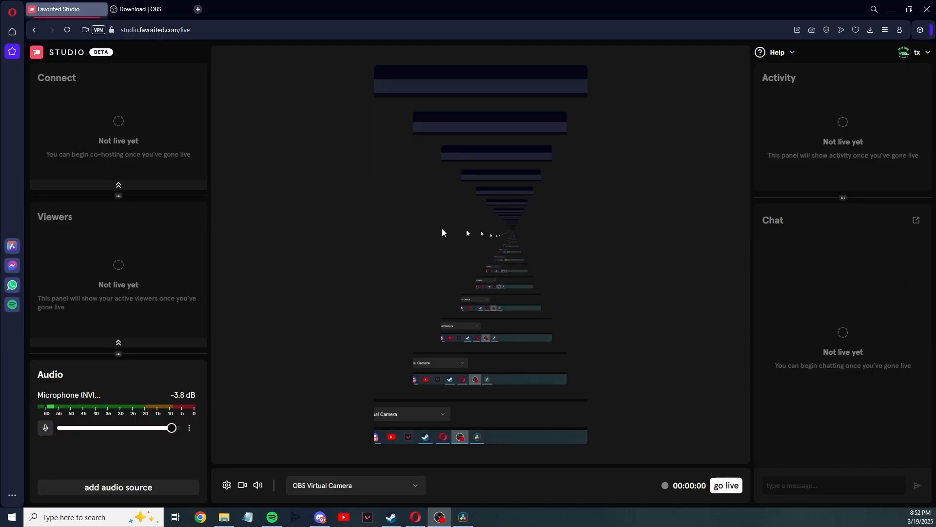
{"action": "mouse_move", "coordinate": [416, 238]}
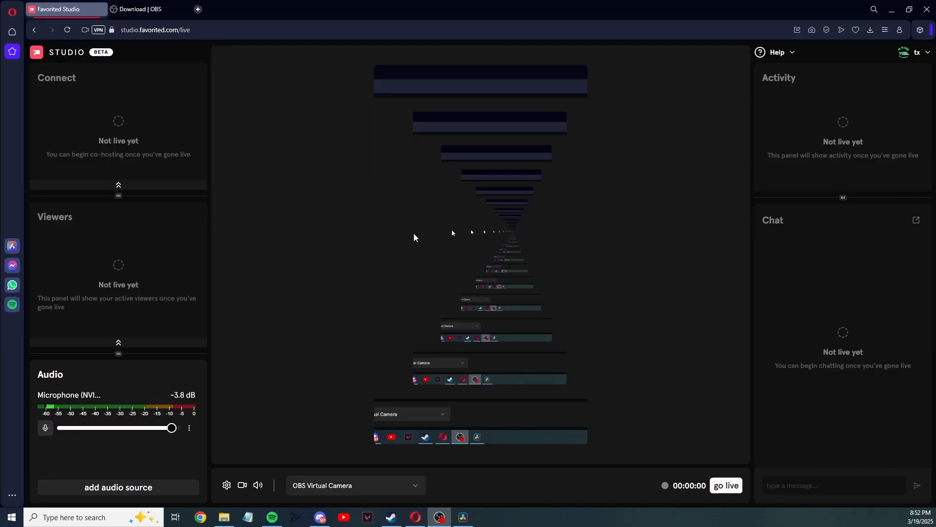
{"action": "mouse_move", "coordinate": [189, 373]}
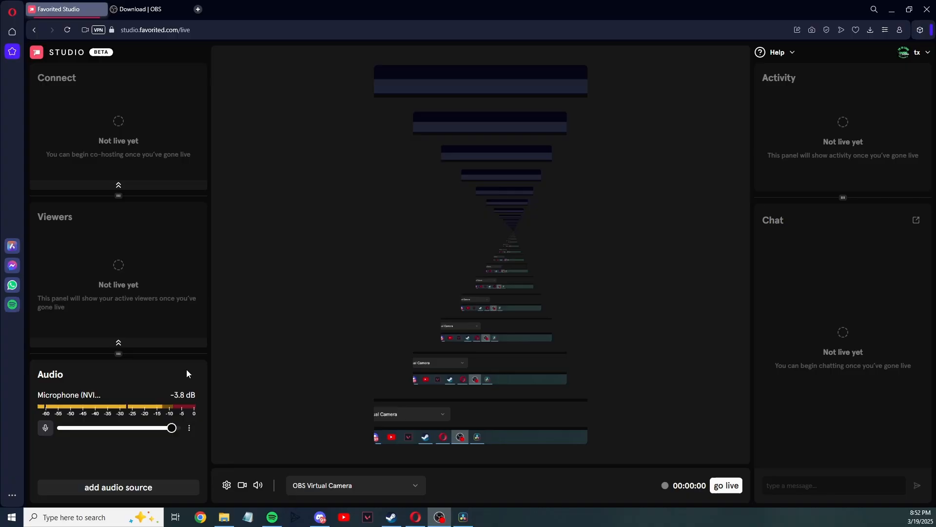